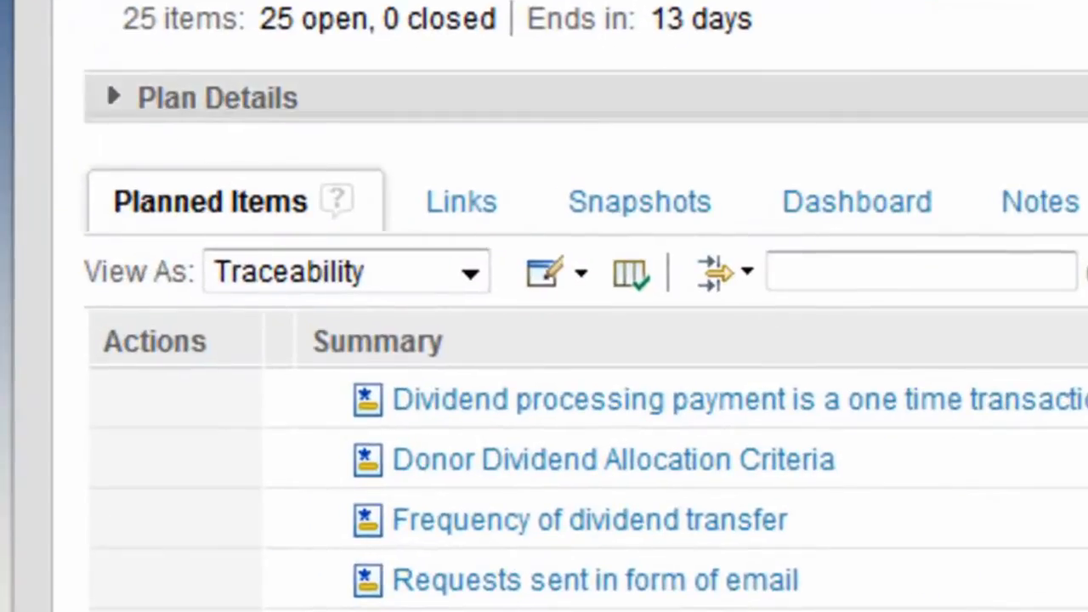
Add a 'Requirement GAP' colour rule with condition implementsRequirement:unset to the Traceability view
left_click(214, 218)
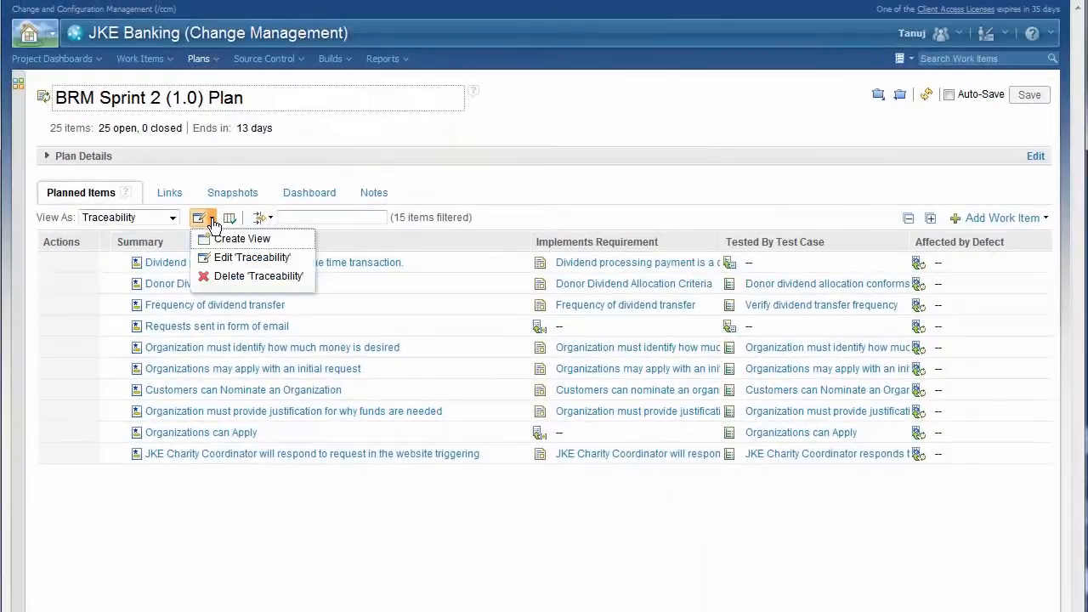
left_click(252, 257)
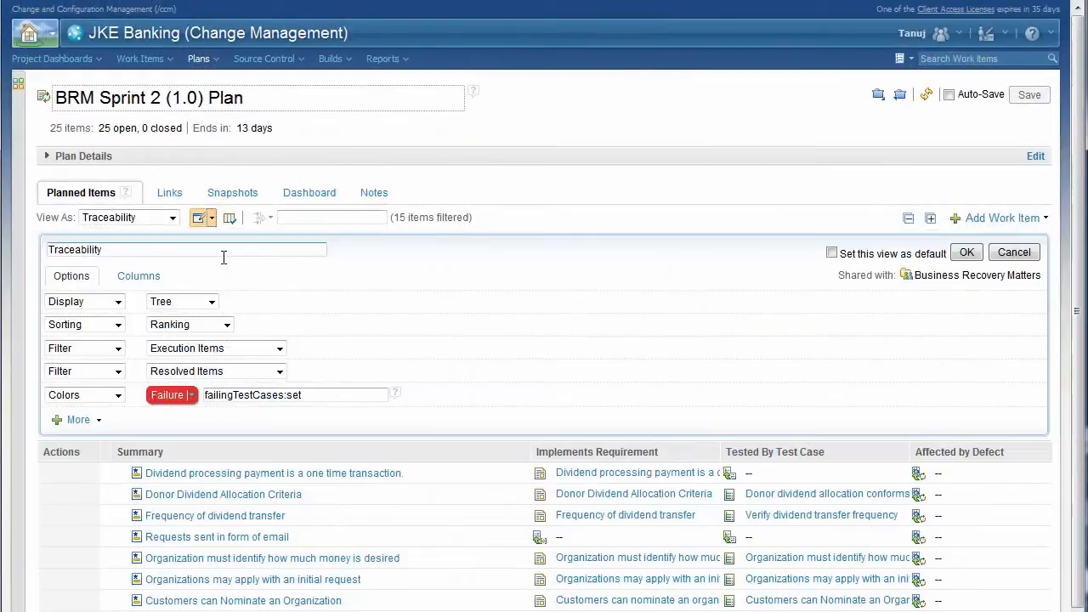
left_click(78, 419)
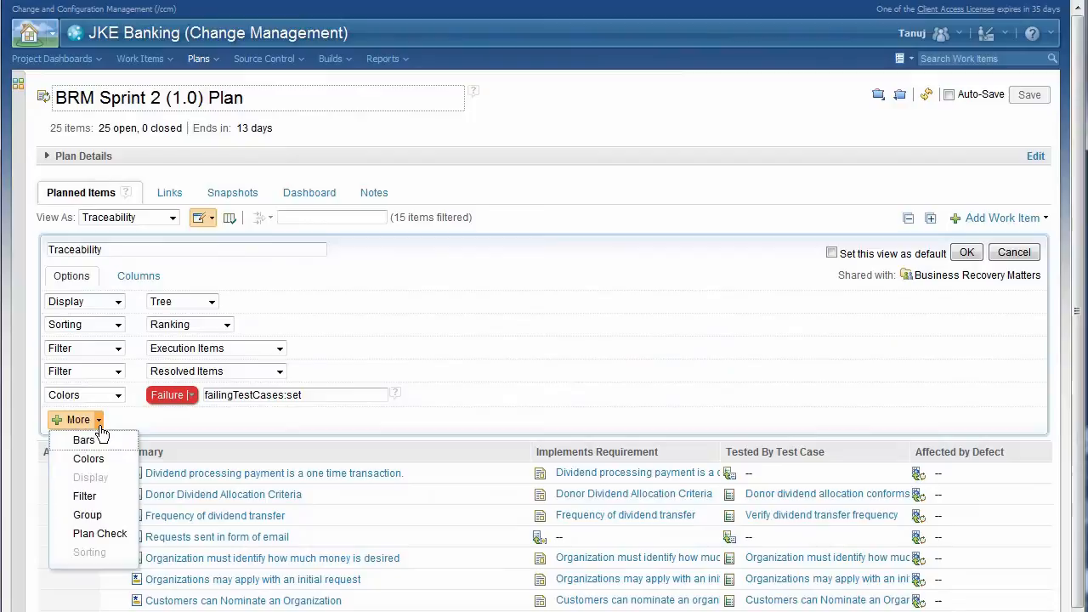
left_click(89, 458)
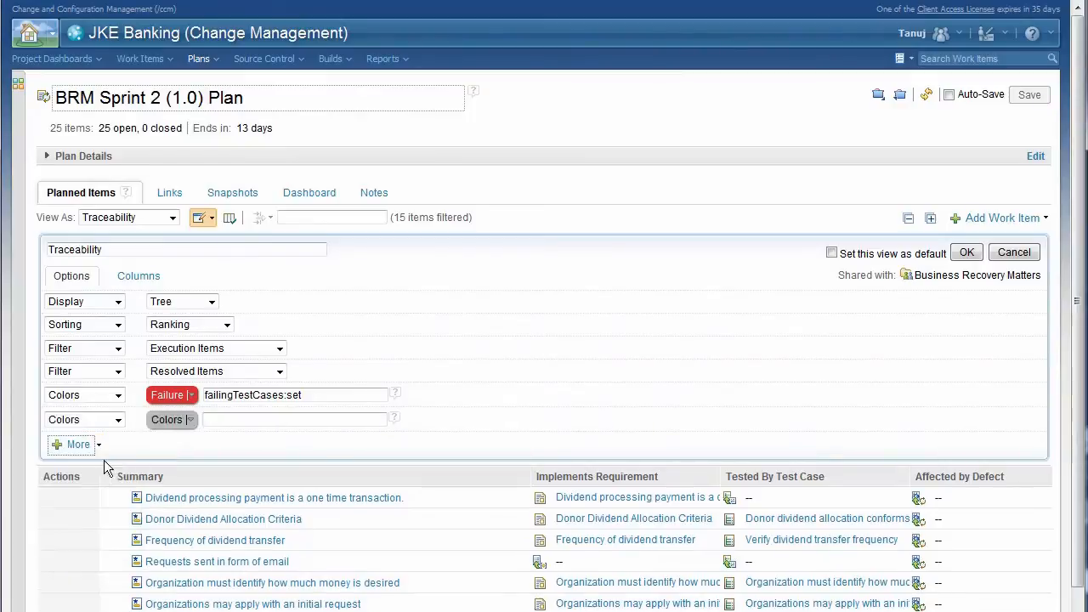
left_click(173, 420)
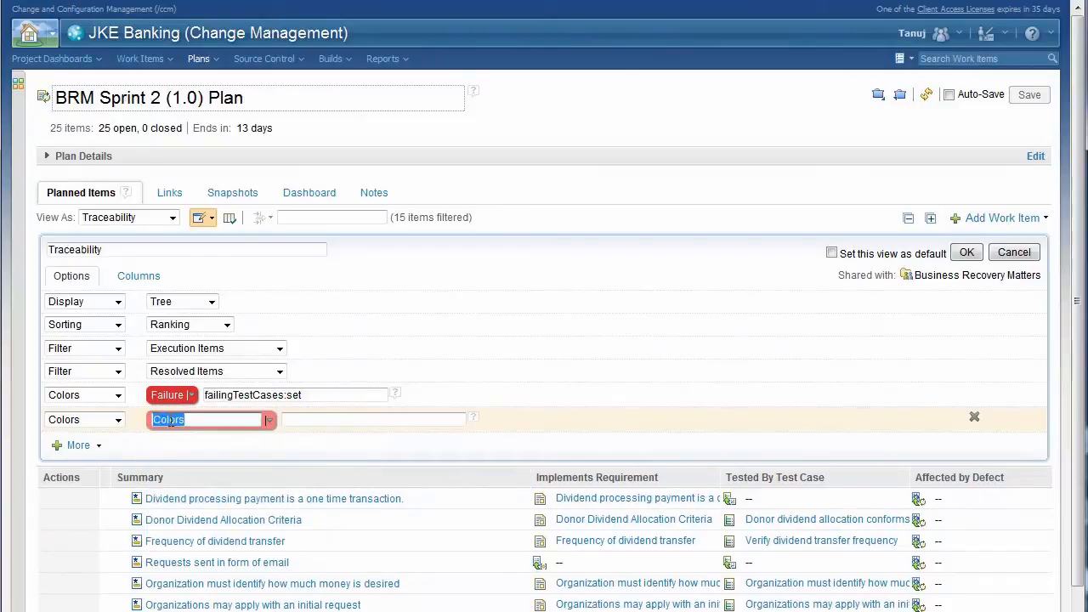
type("Re")
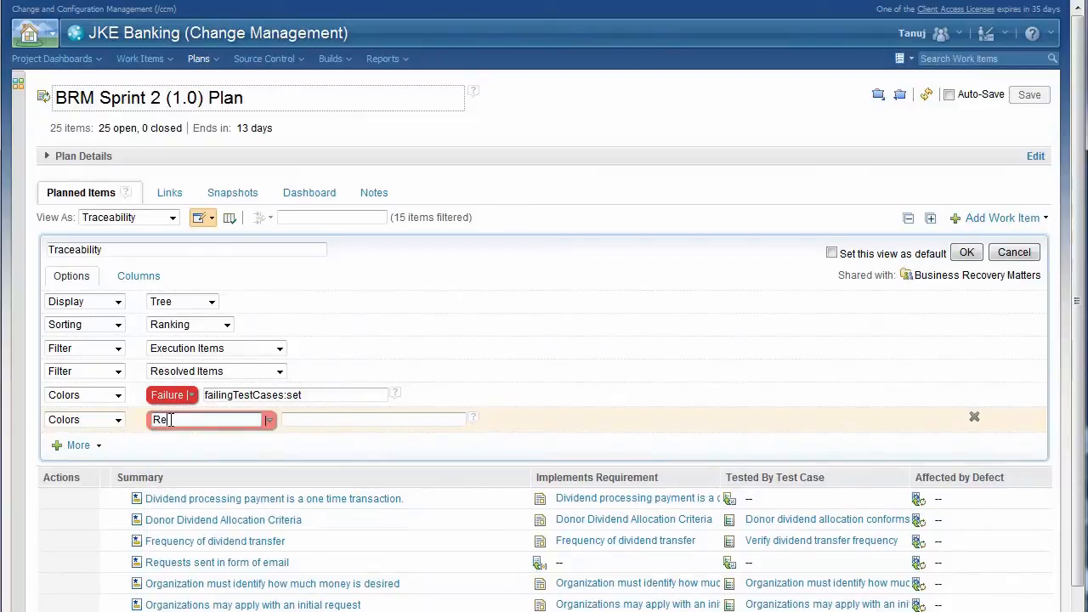
type("Requirement GAP")
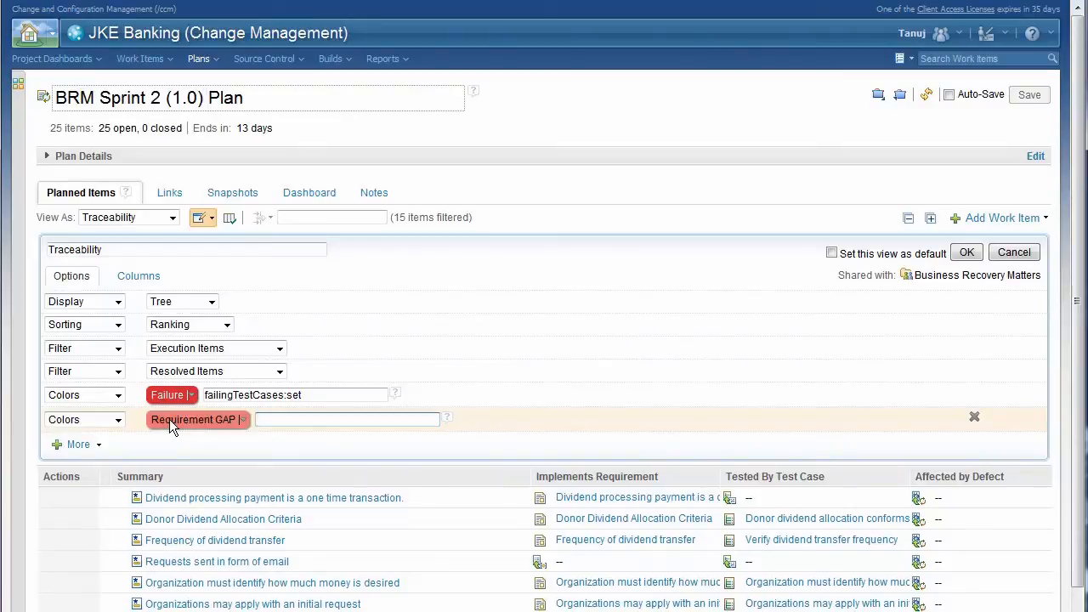
type("im")
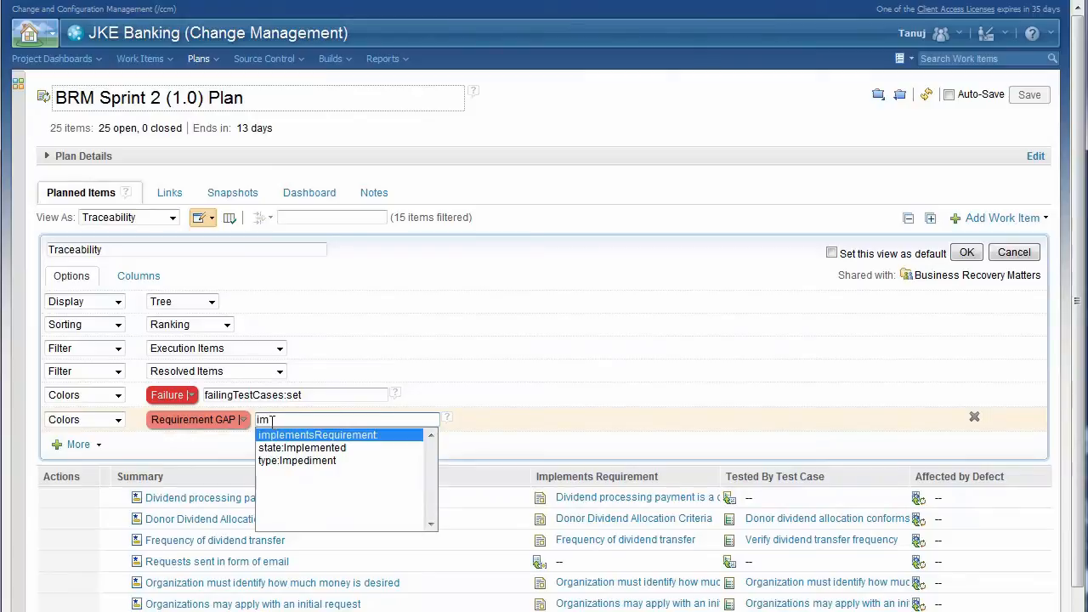
left_click(318, 434)
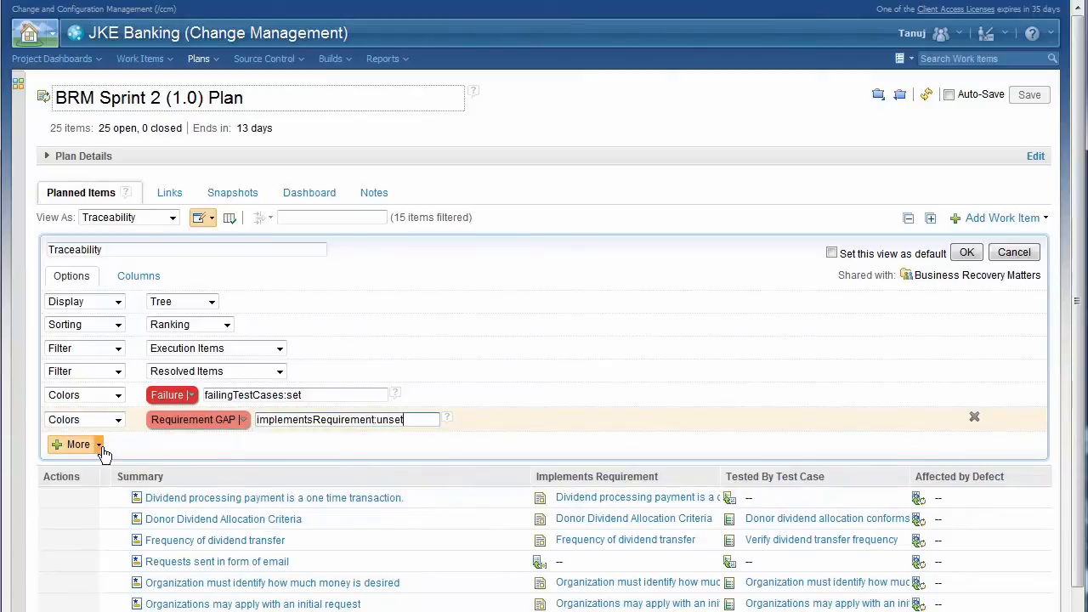
Add a third colour rule, 'Test GAP' for testedByTestCase:unset, and save the view
left_click(78, 444)
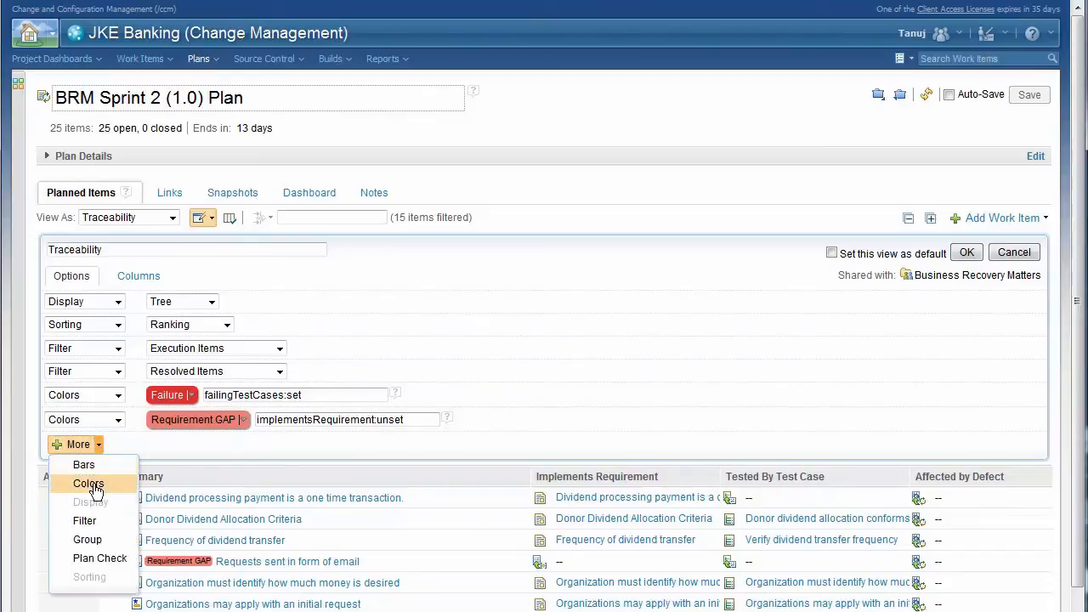
left_click(89, 483)
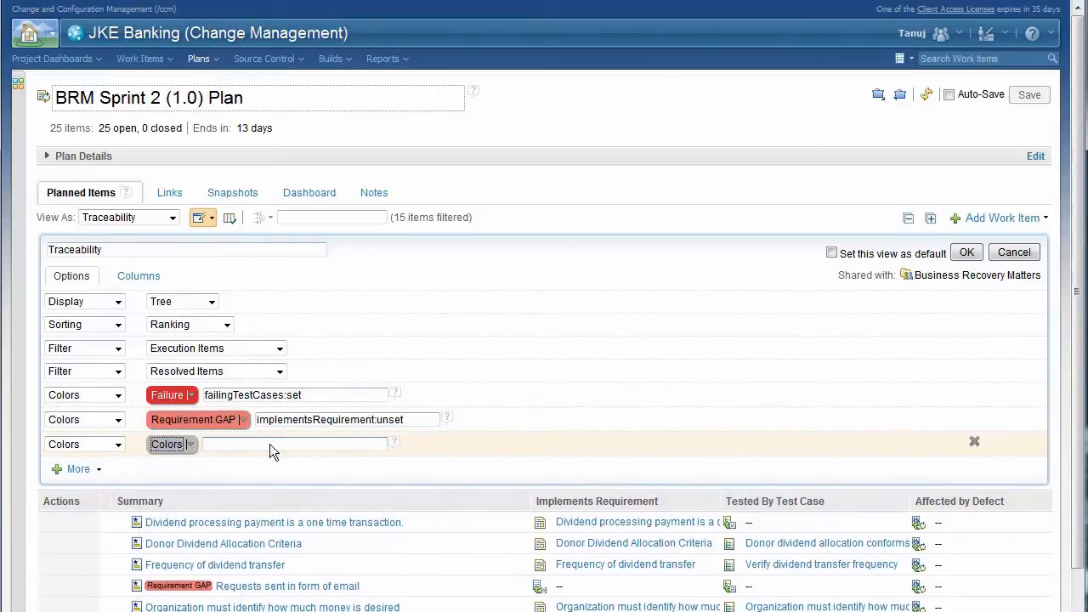
left_click(173, 443)
type("testedByTestCase:unset")
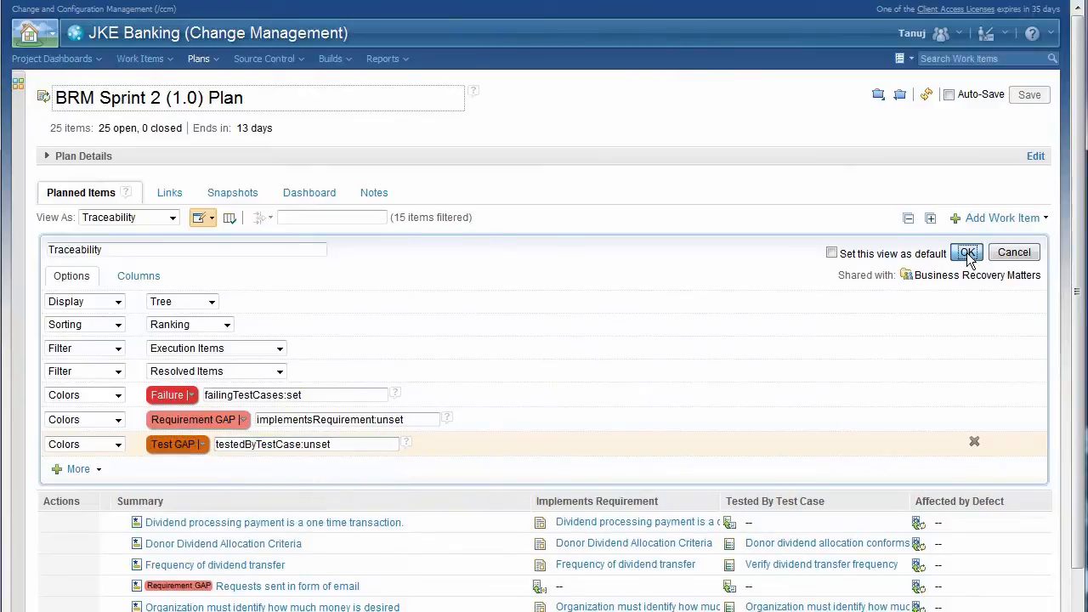
left_click(967, 253)
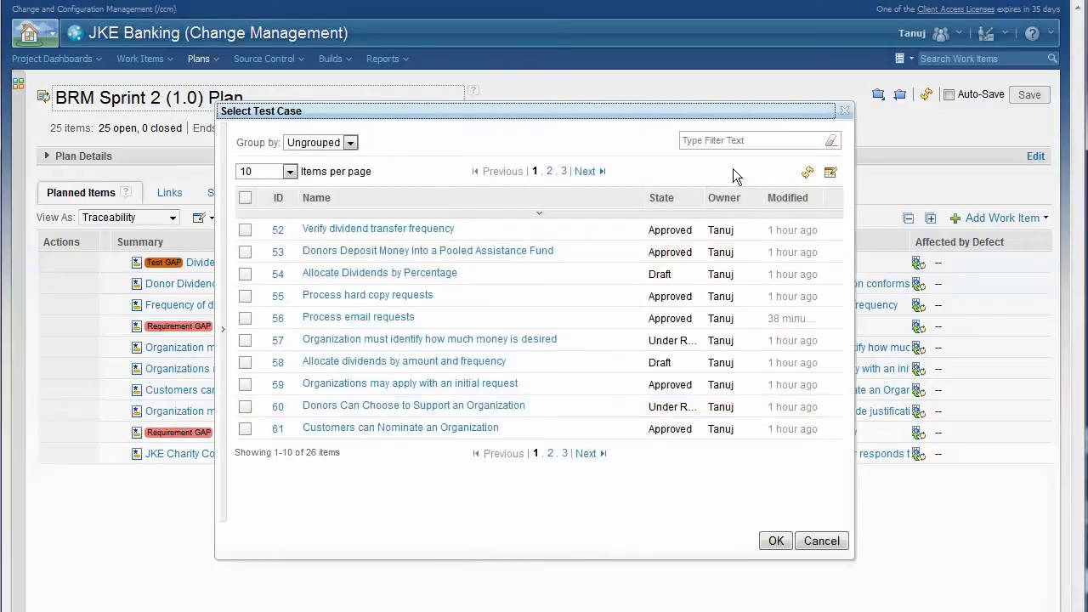
Filter test cases on 'divid' and link test case 77 to the dividend story
type("d")
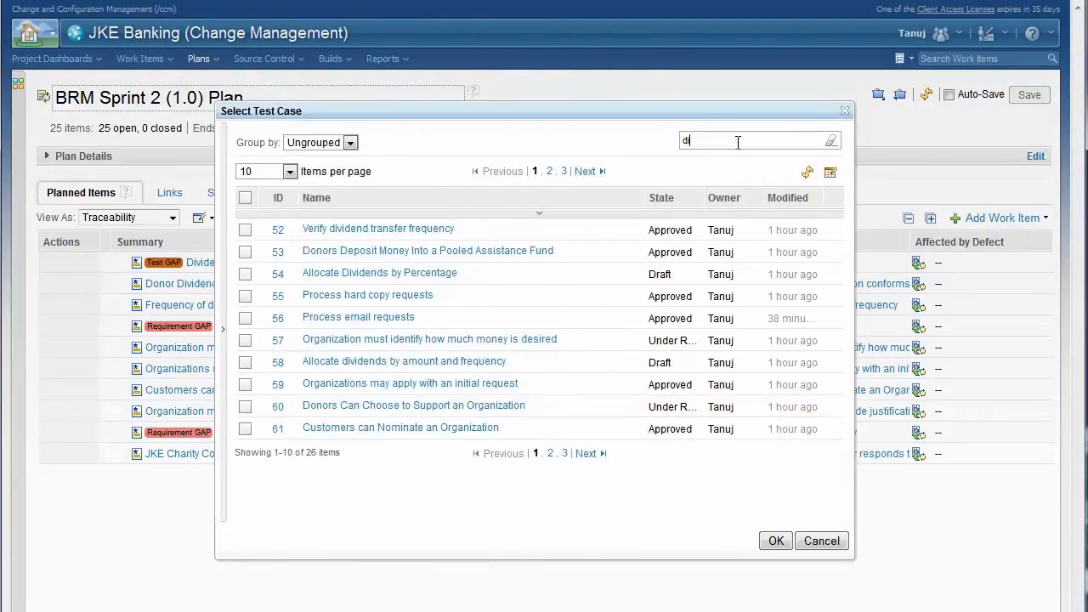
type("ivid")
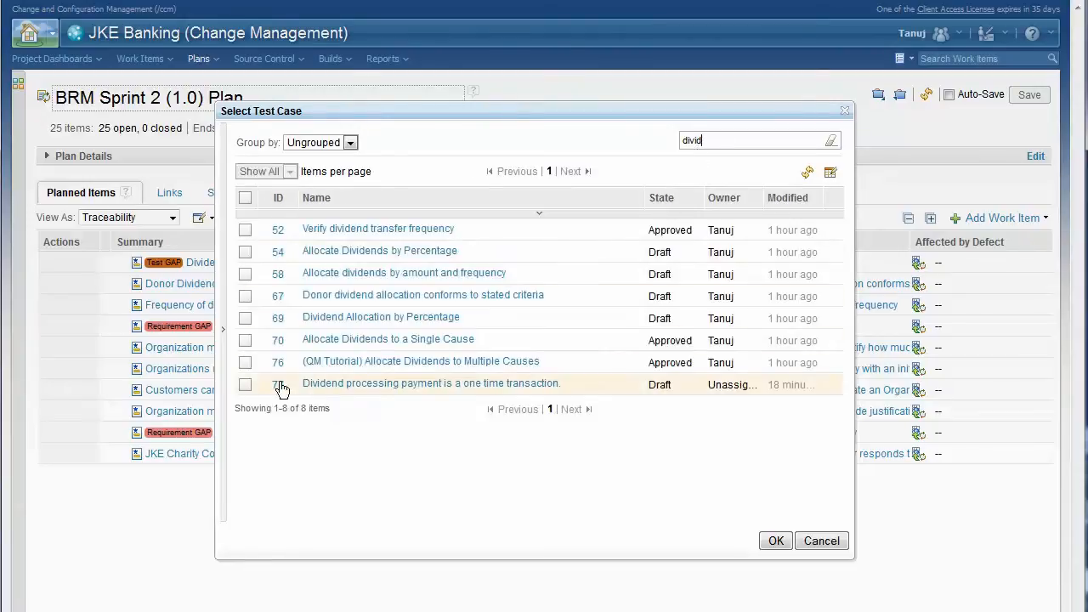
left_click(245, 384)
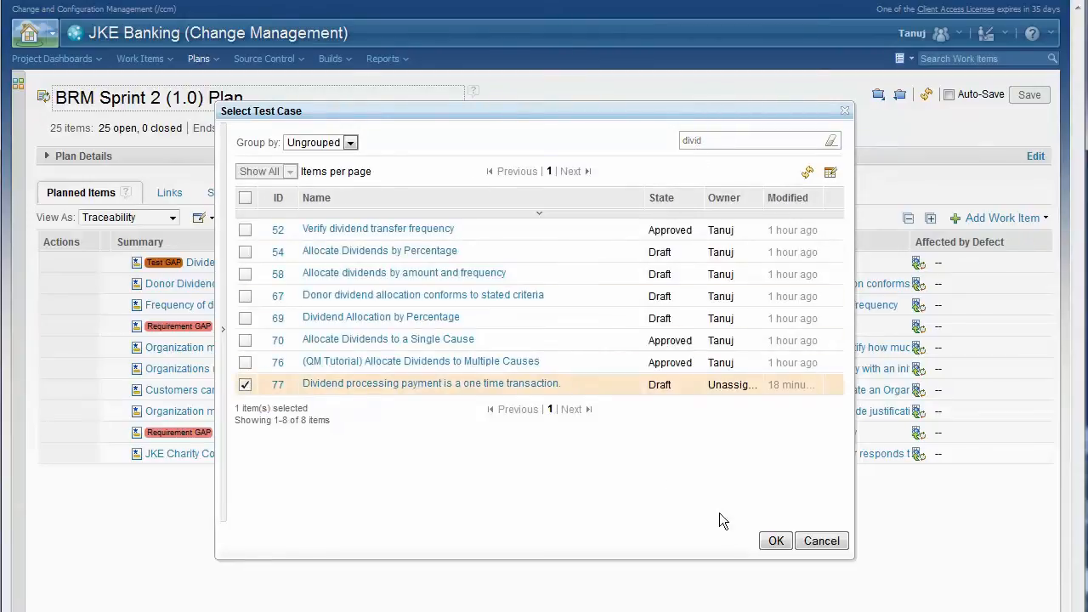
left_click(775, 541)
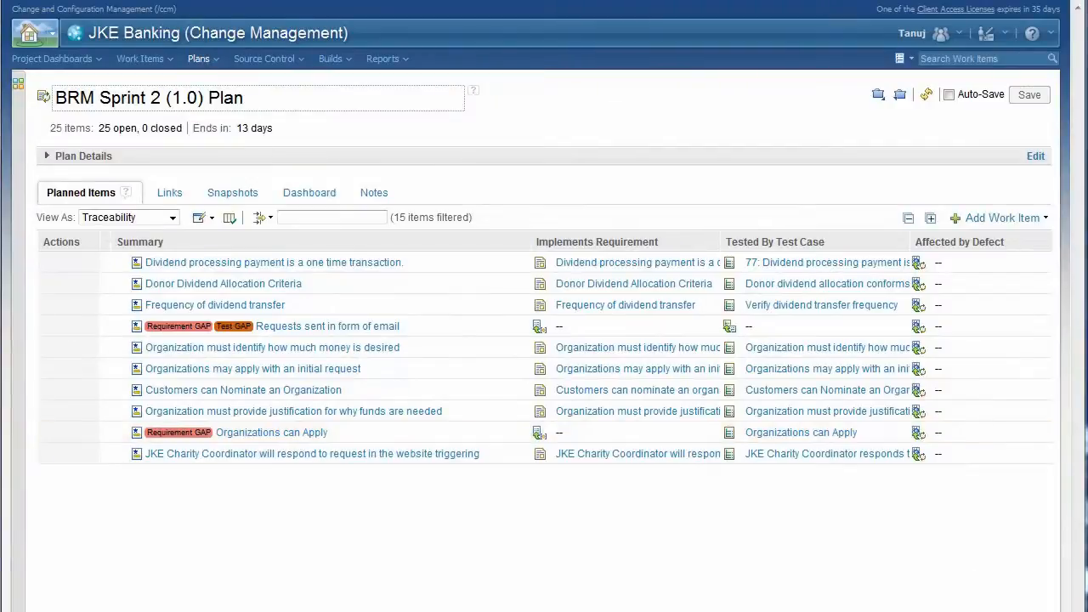
mouse_move(912, 571)
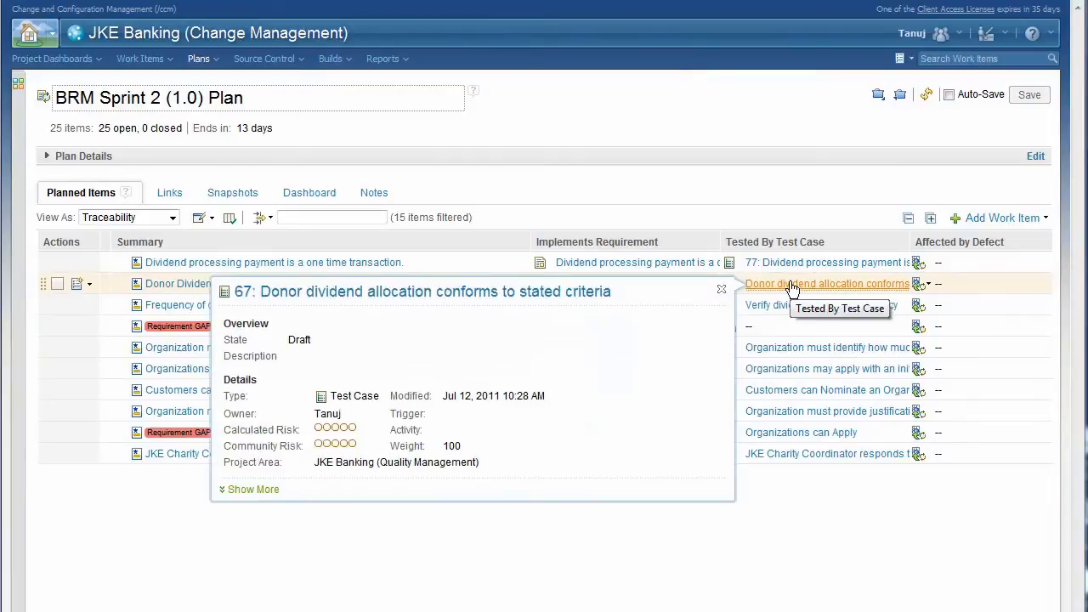
left_click(253, 489)
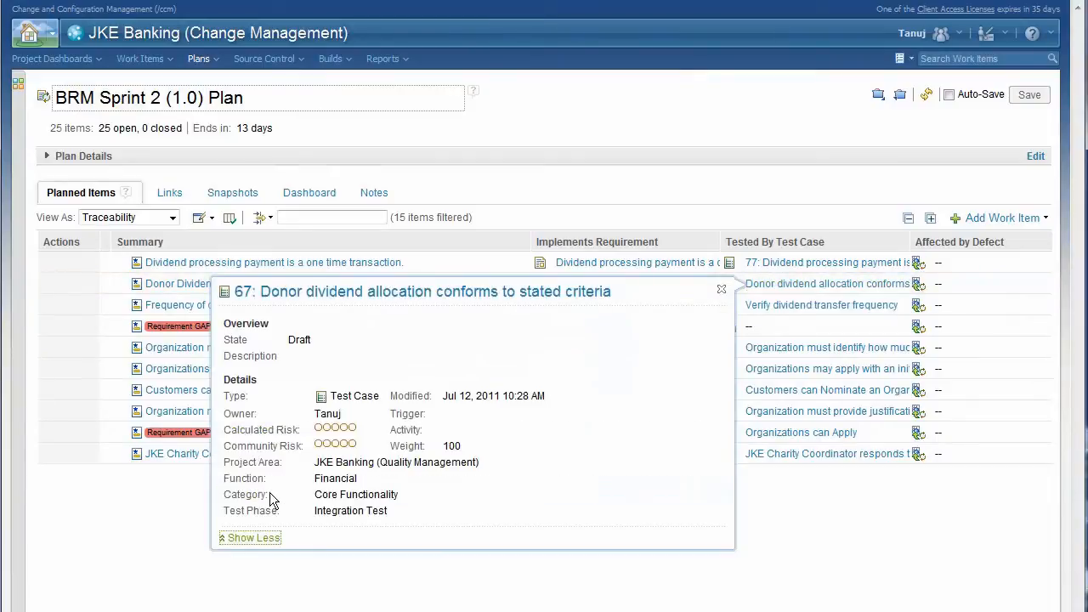
mouse_move(704, 309)
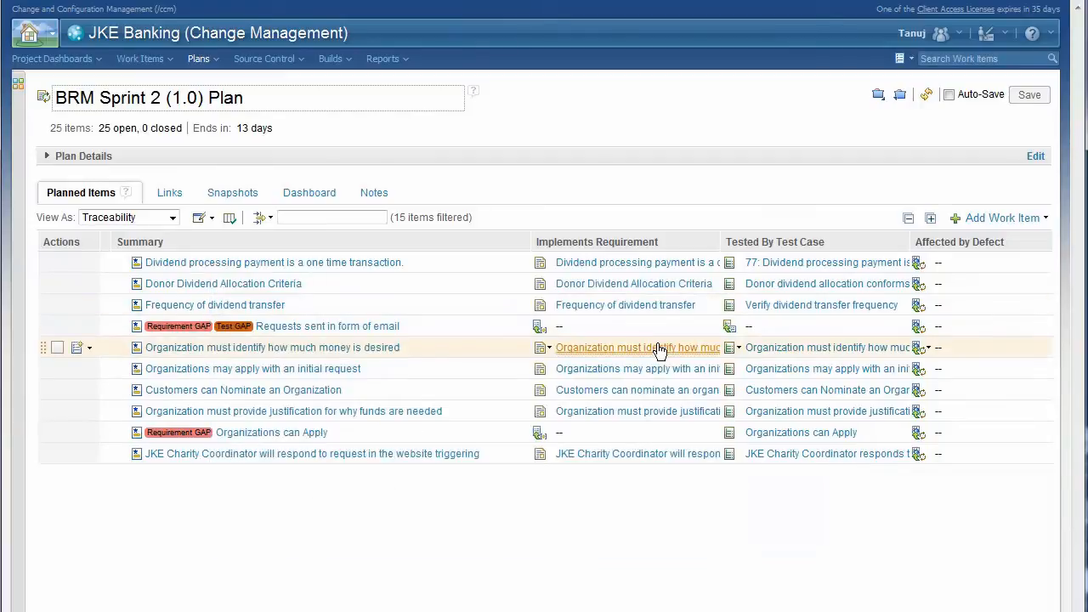
mouse_move(338, 262)
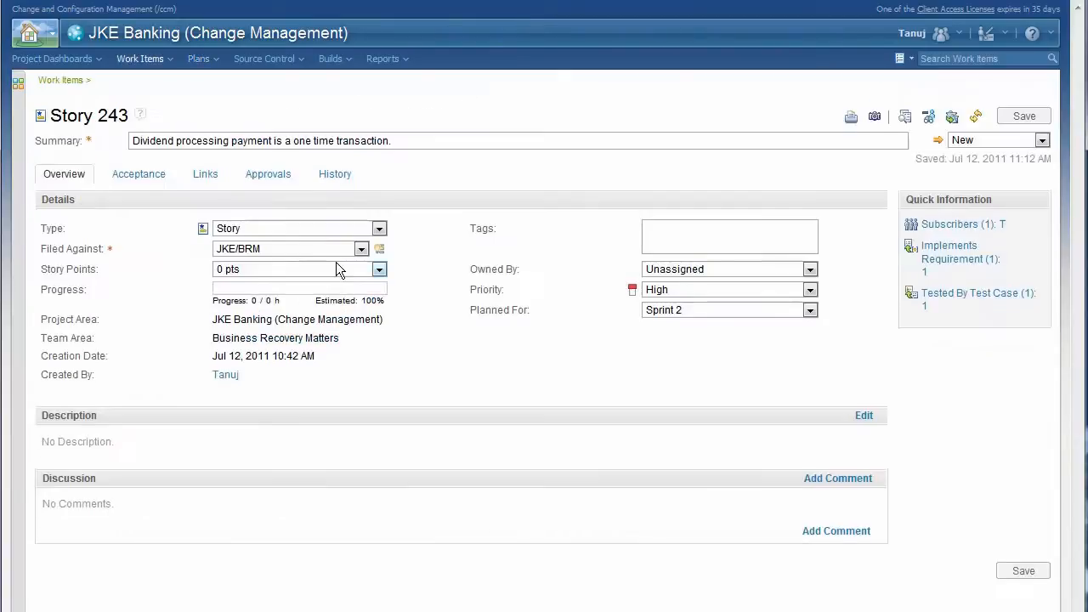
mouse_move(202, 189)
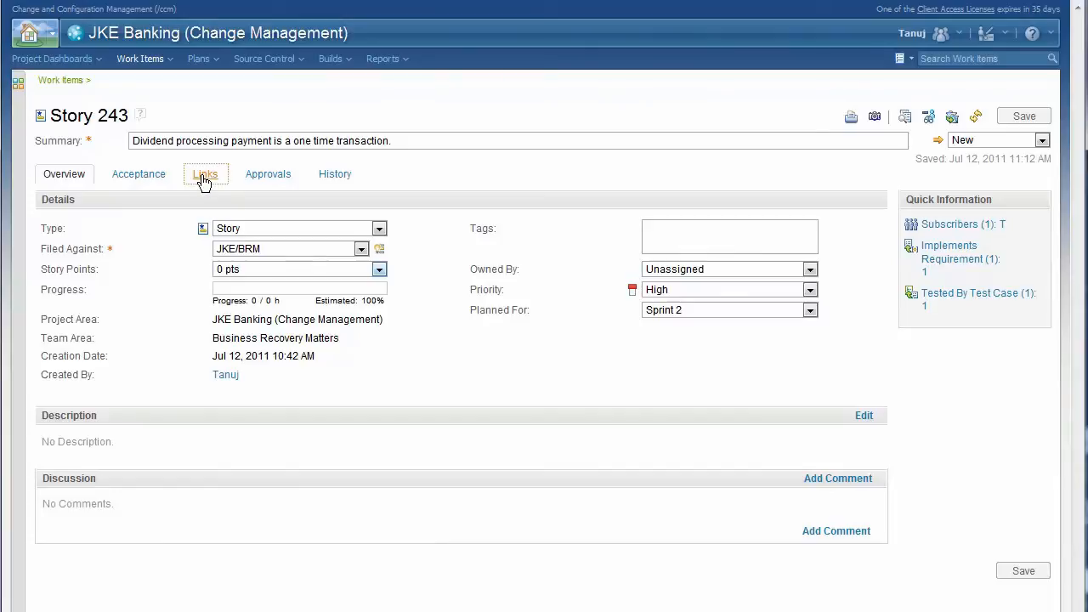
On Story 243's links, expand test case 77's hover preview to show its full details
left_click(204, 174)
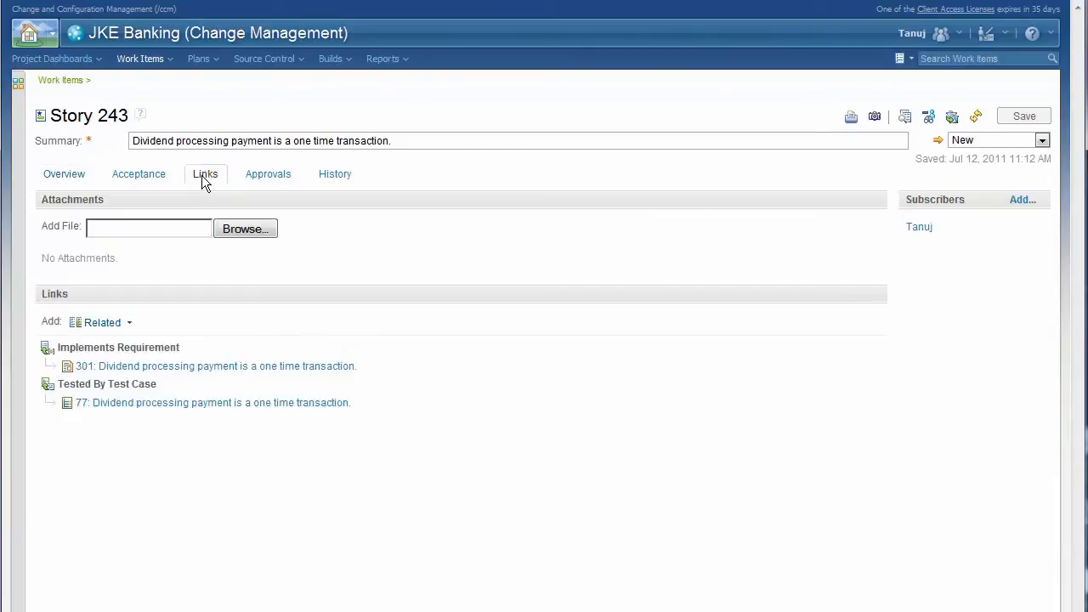
left_click(215, 365)
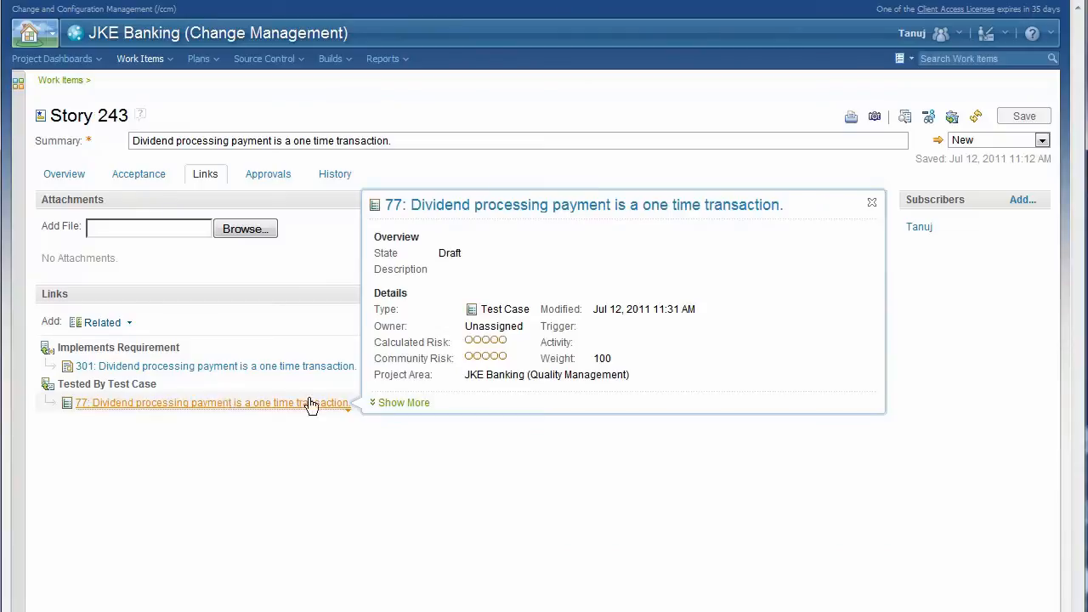
left_click(403, 402)
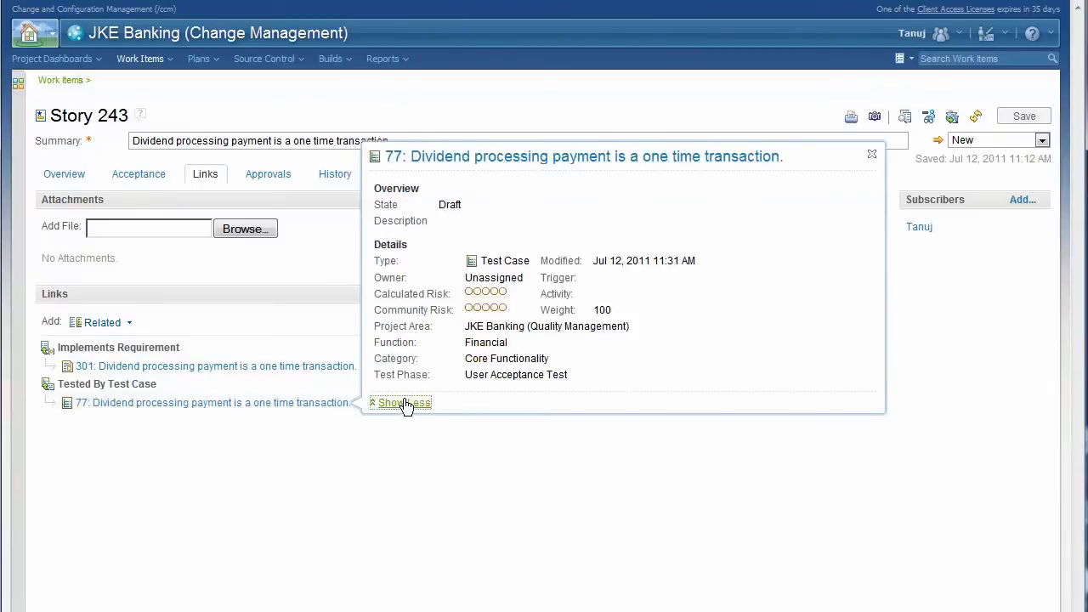
left_click(400, 402)
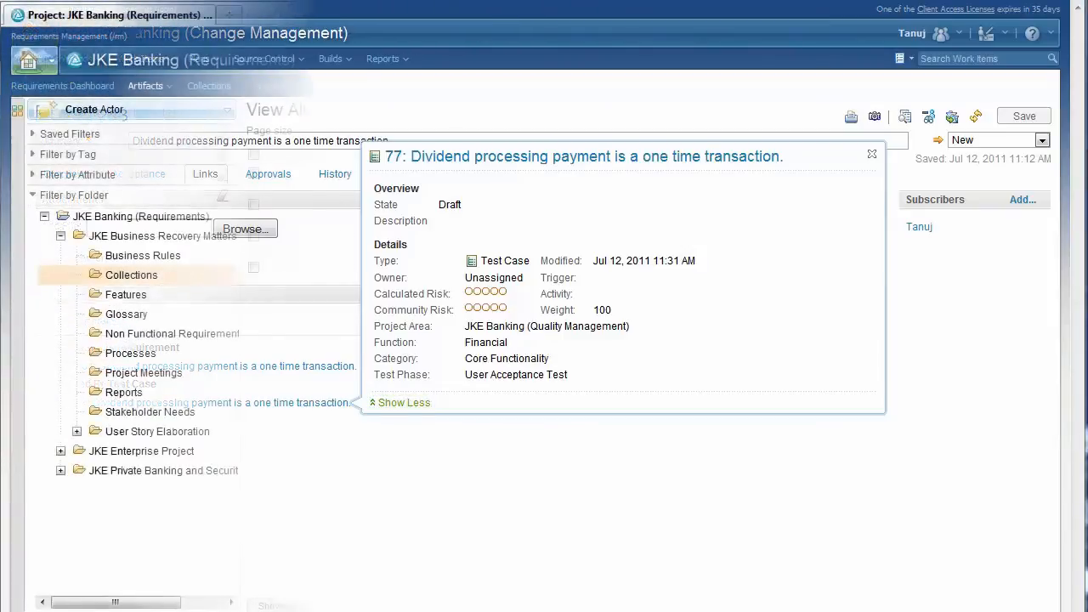
List the Collections folder's four collections and open Release 1 Planning
left_click(871, 154)
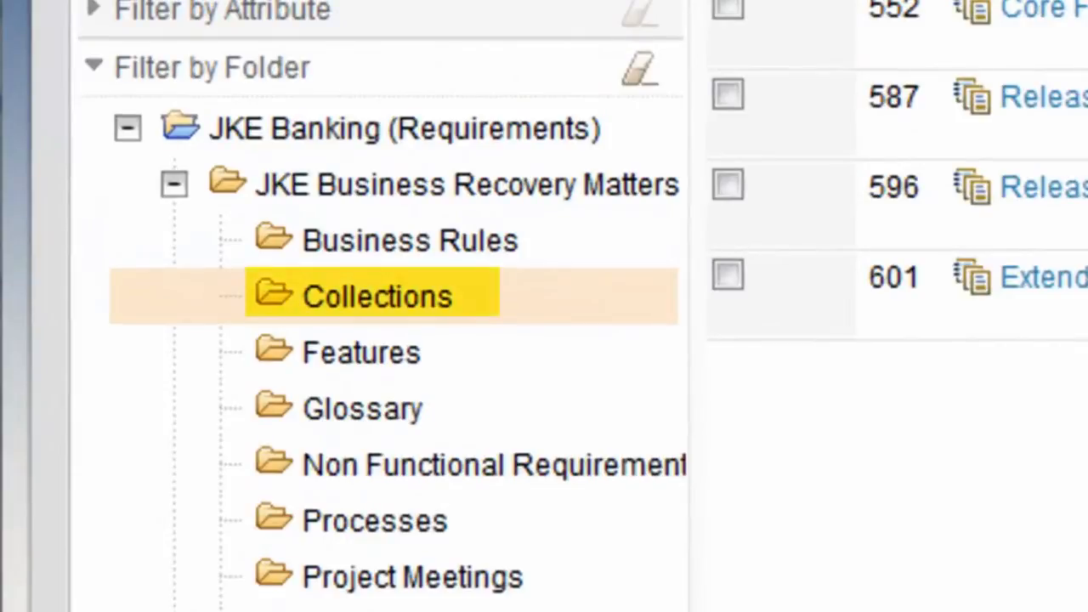
left_click(360, 352)
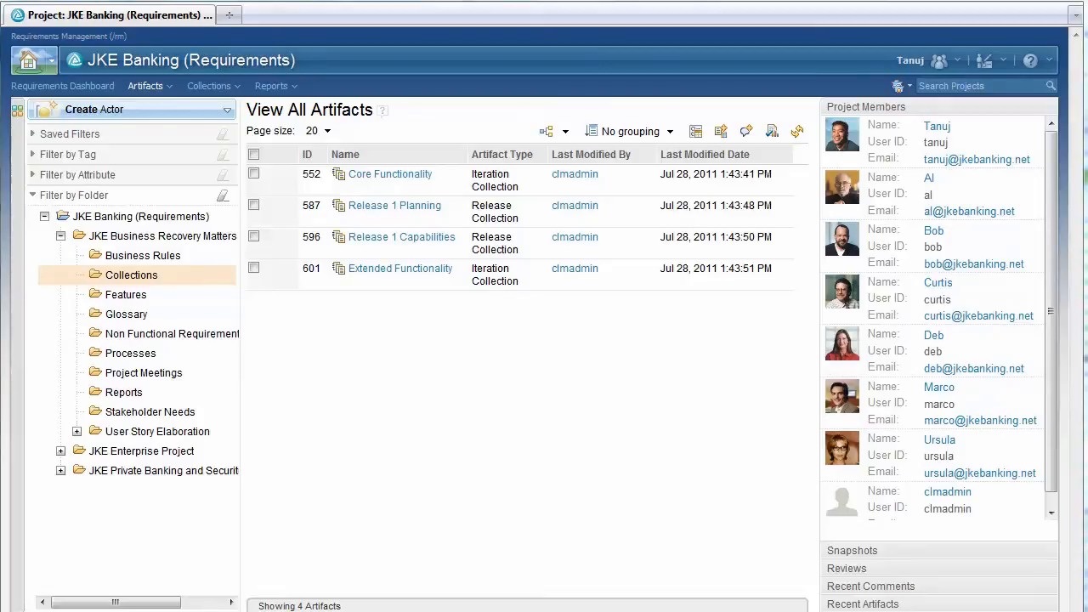
left_click(393, 204)
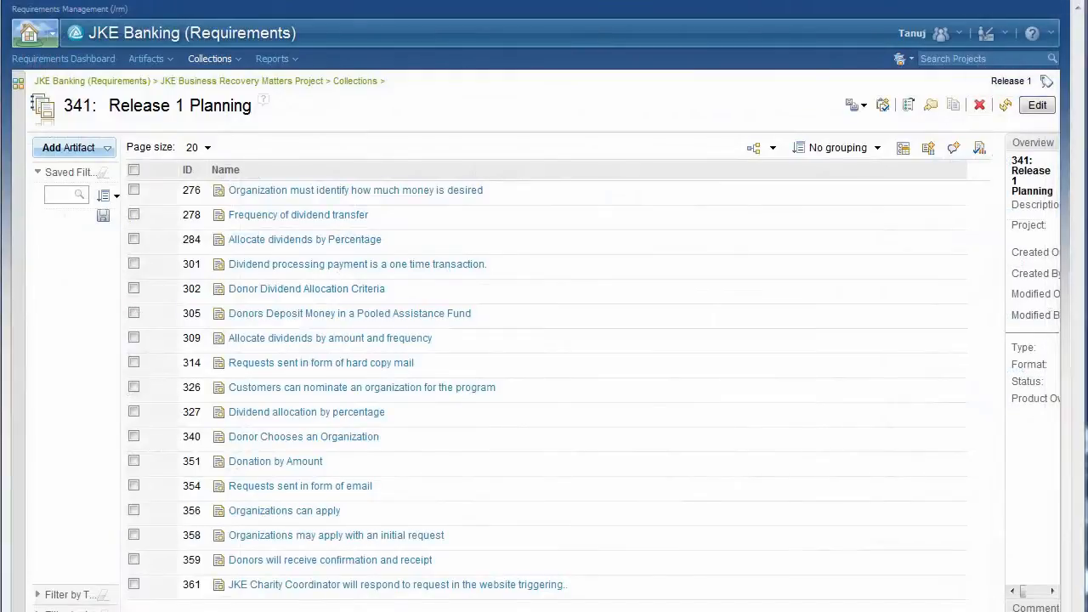
Add Validated By and Implemented By columns to the Release 1 Planning requirement list
left_click(903, 147)
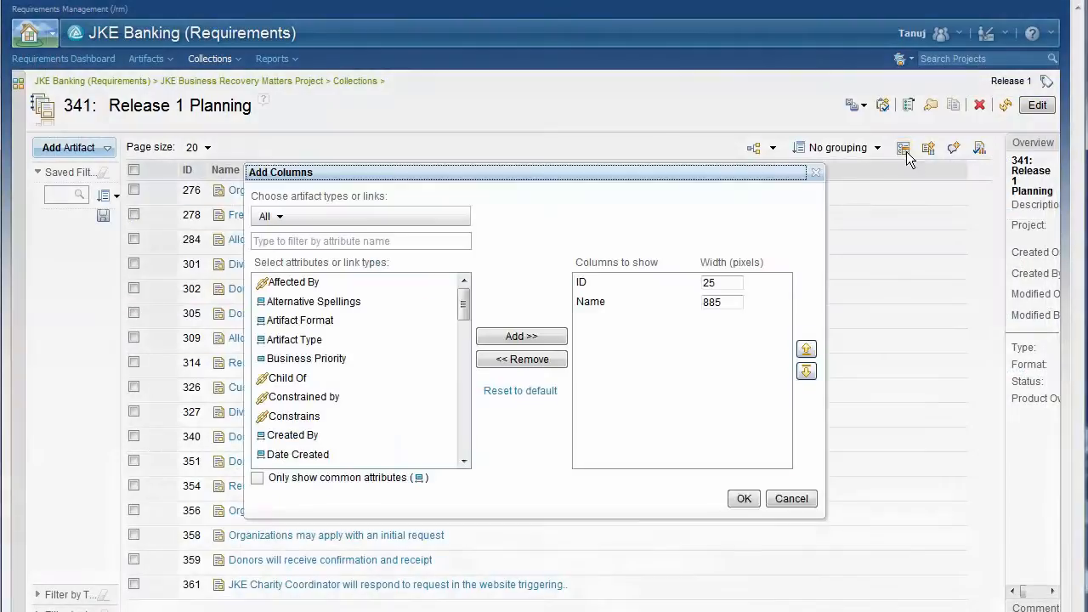
type("v")
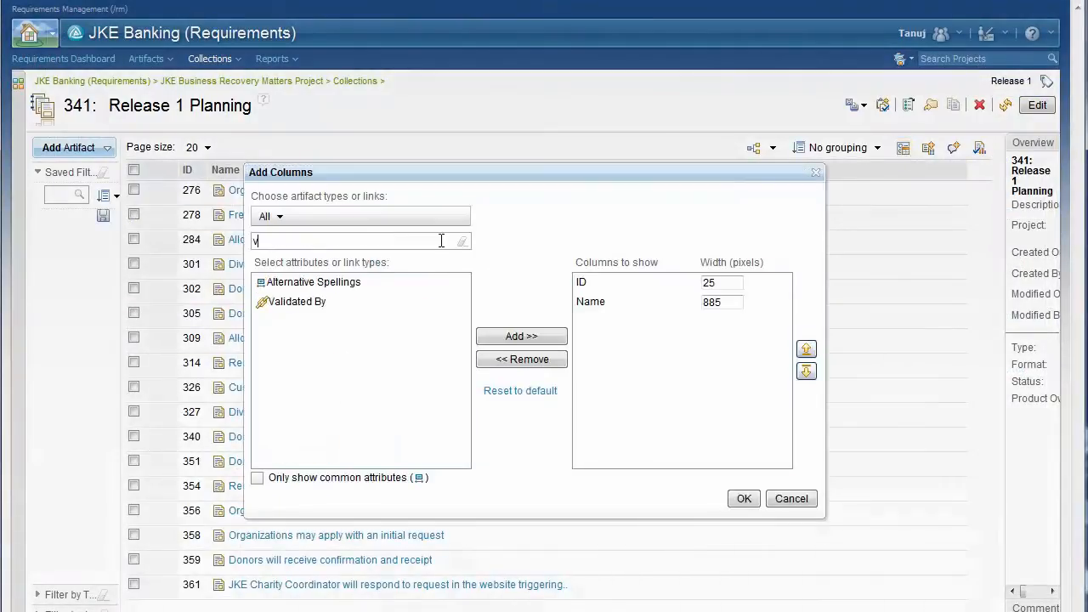
type("a")
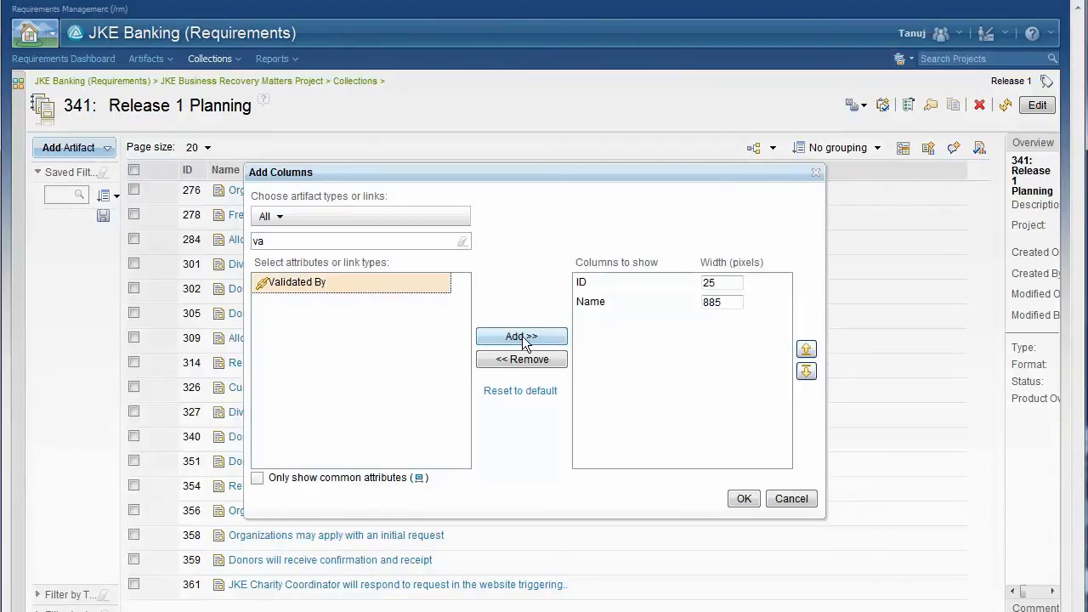
left_click(521, 336)
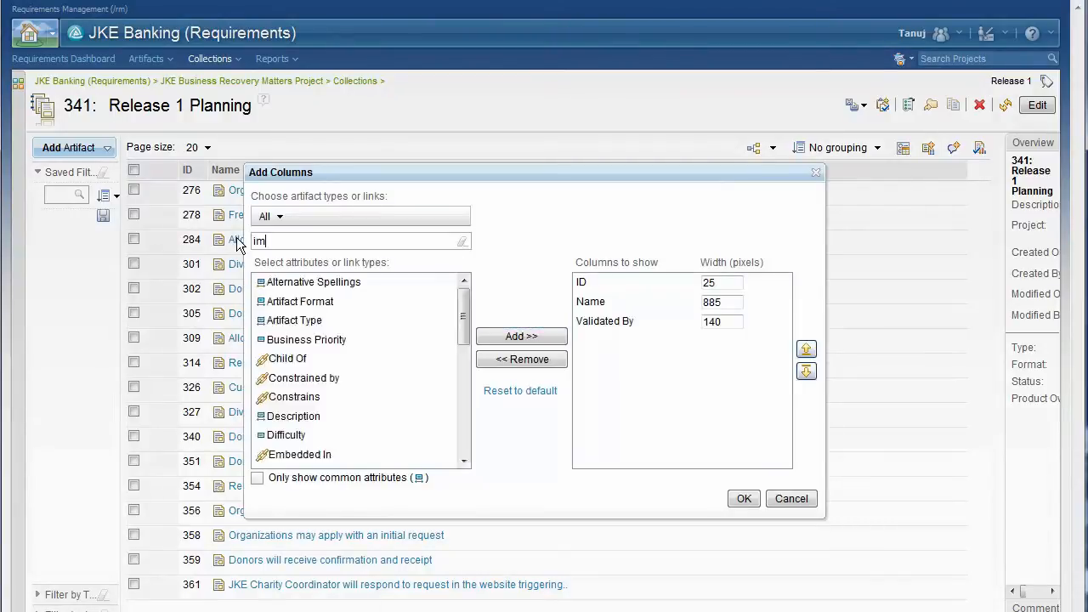
type("im")
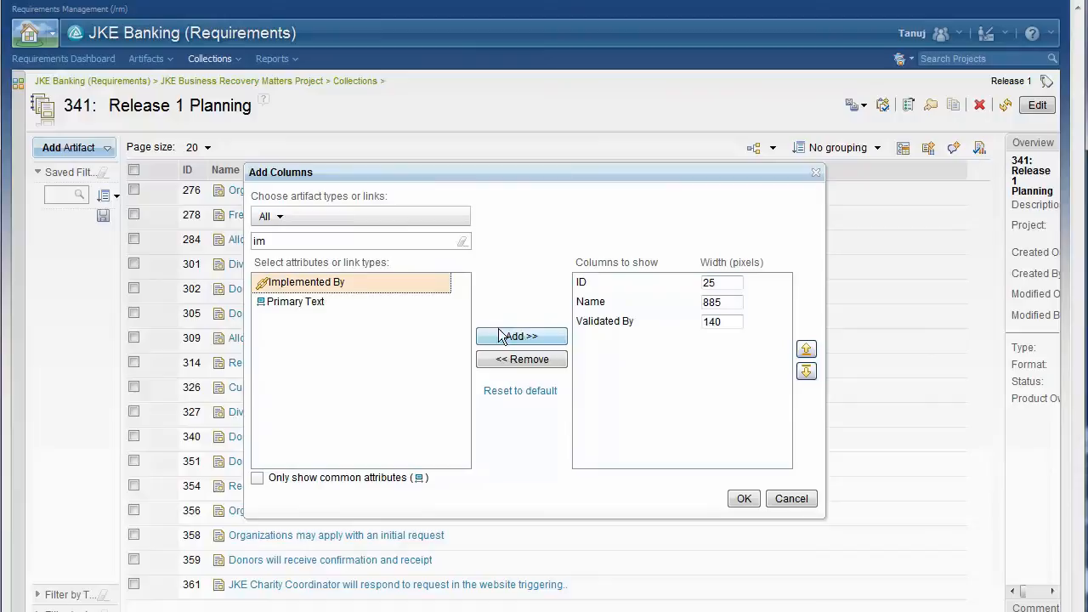
left_click(521, 335)
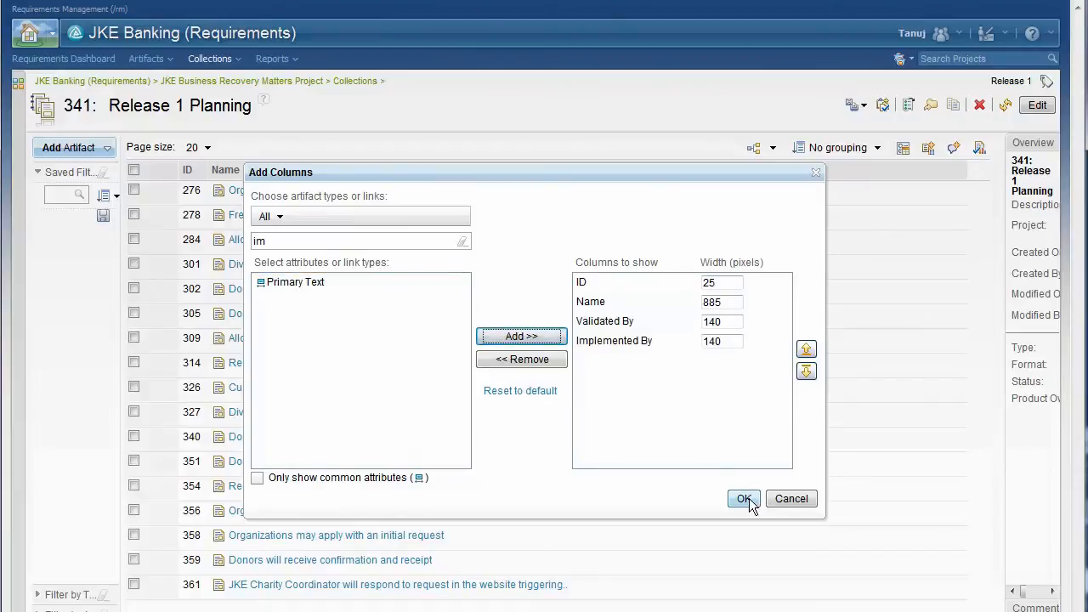
left_click(744, 499)
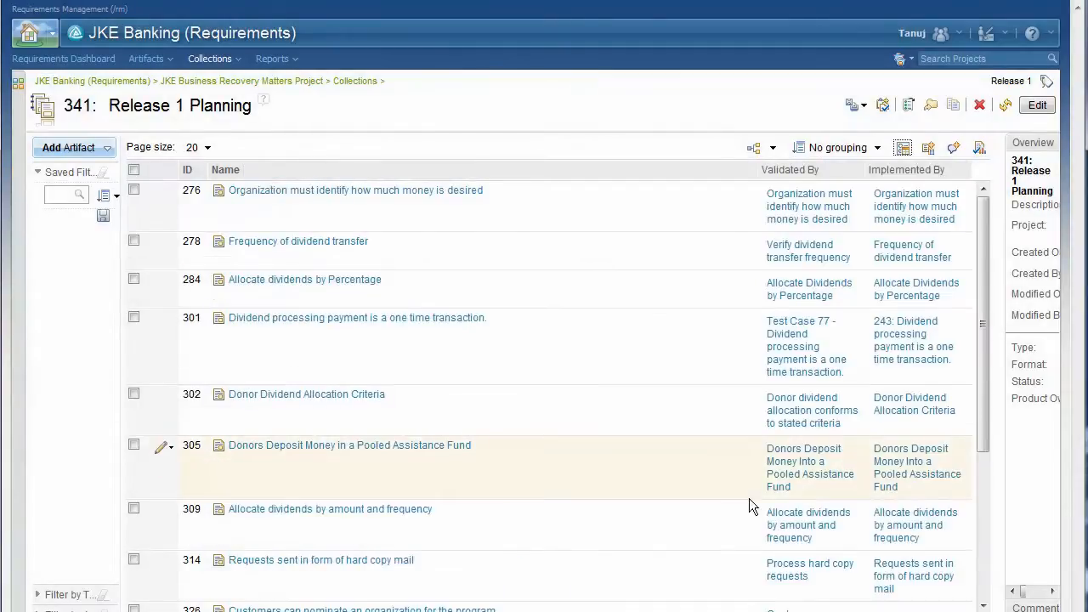
scroll("down", 3)
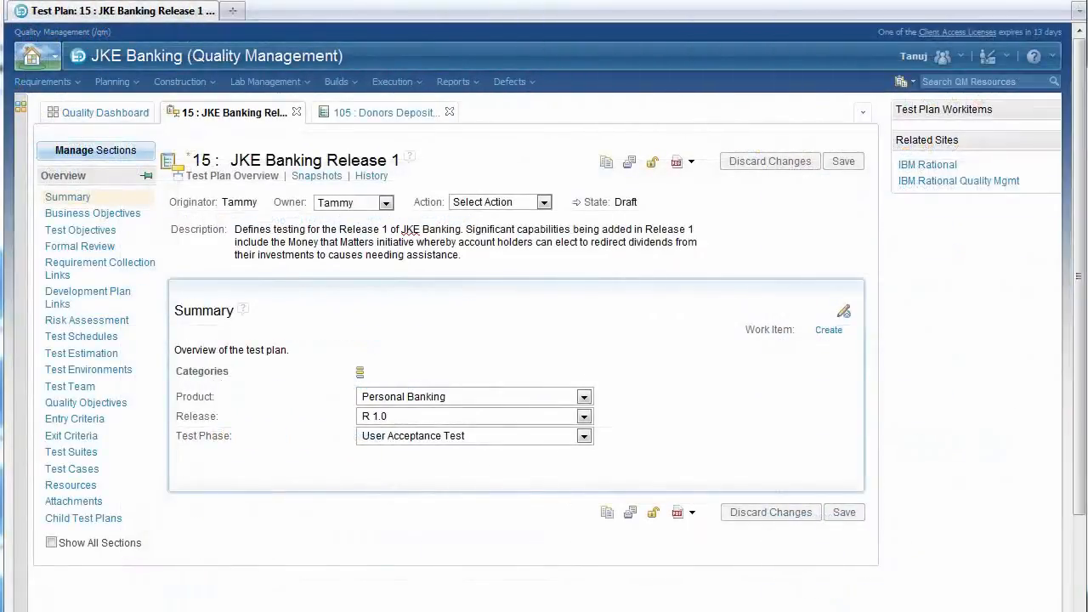
mouse_move(99, 268)
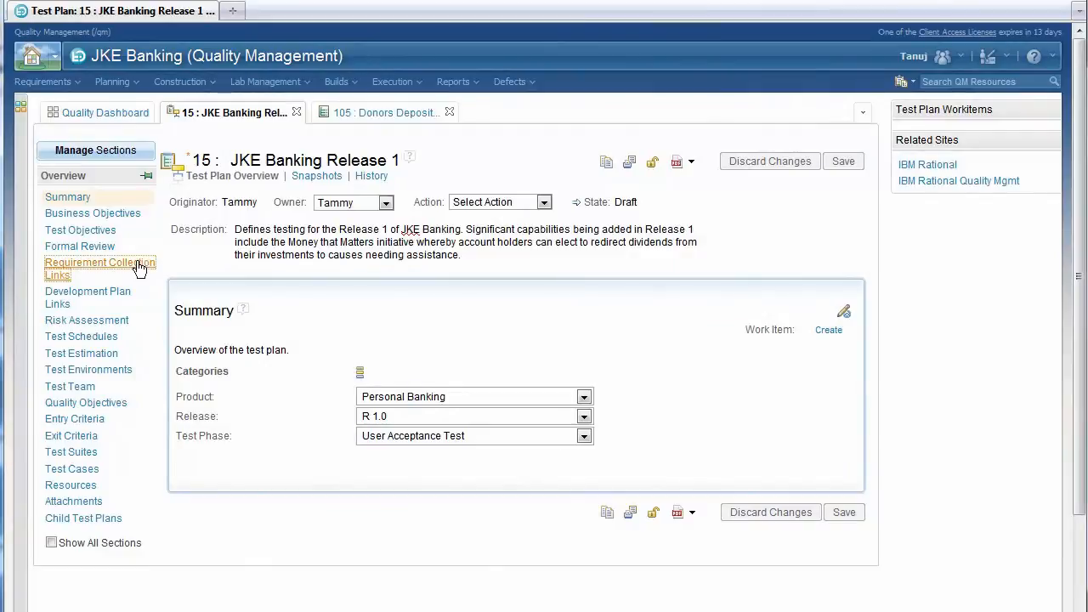
Show test plan 15's collection links, then preview requirement 551 from the Donors Deposit test case
left_click(100, 262)
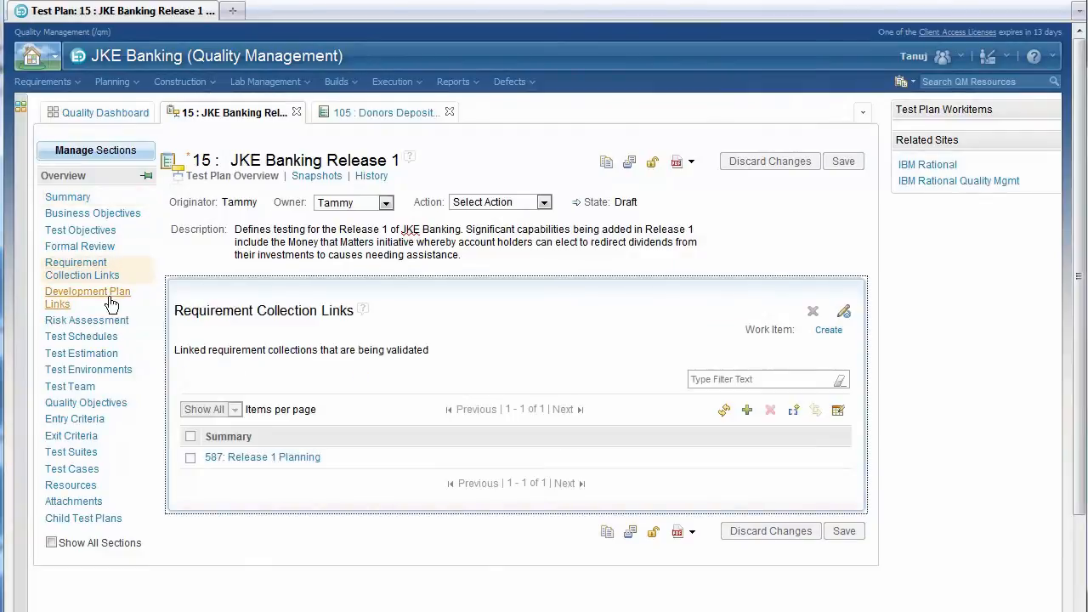
left_click(384, 112)
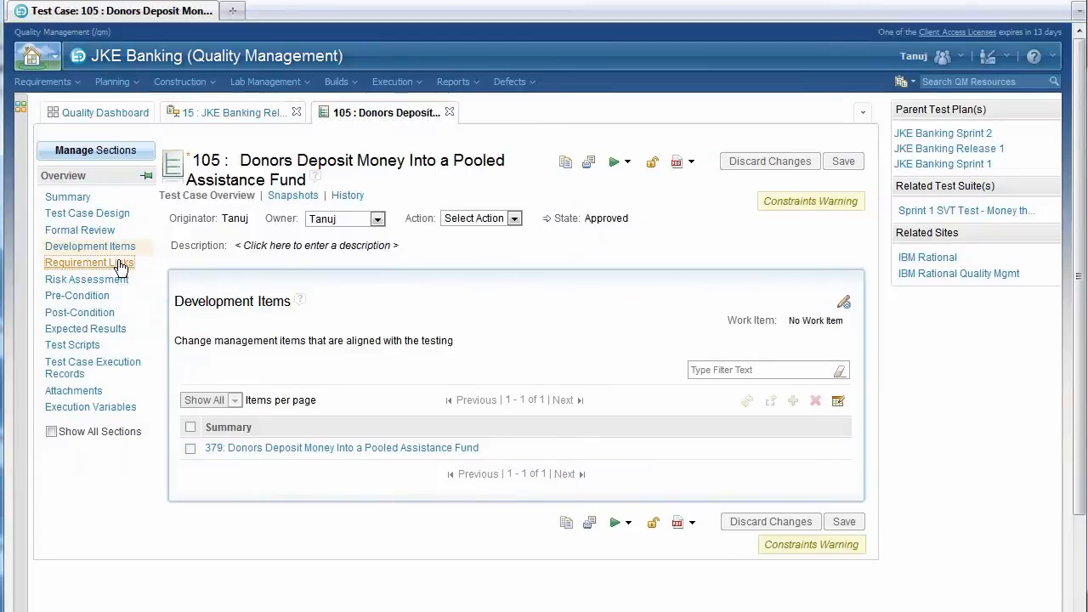
left_click(88, 262)
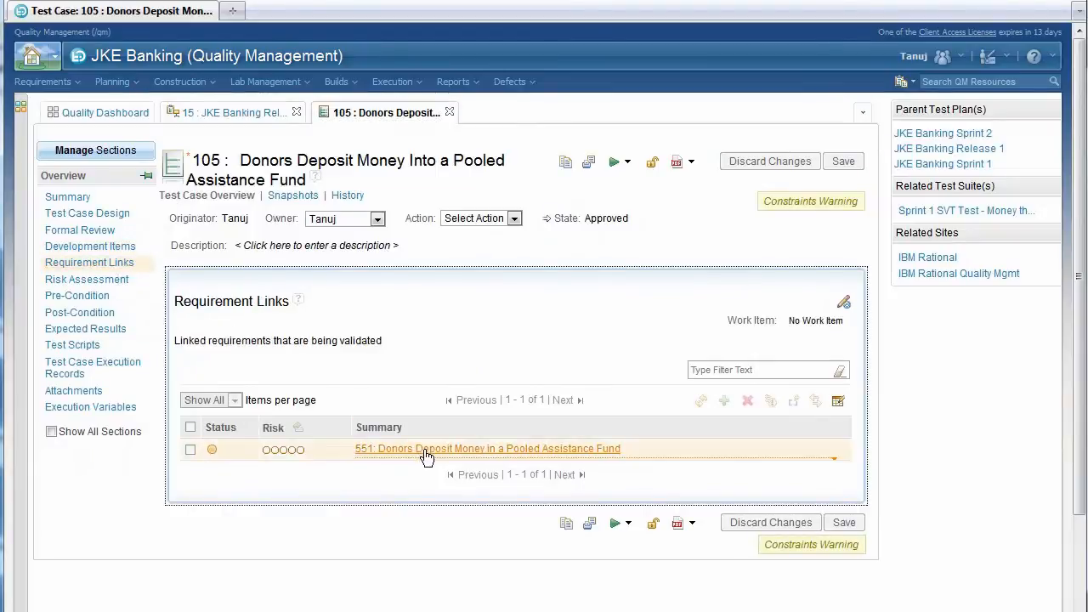
left_click(487, 448)
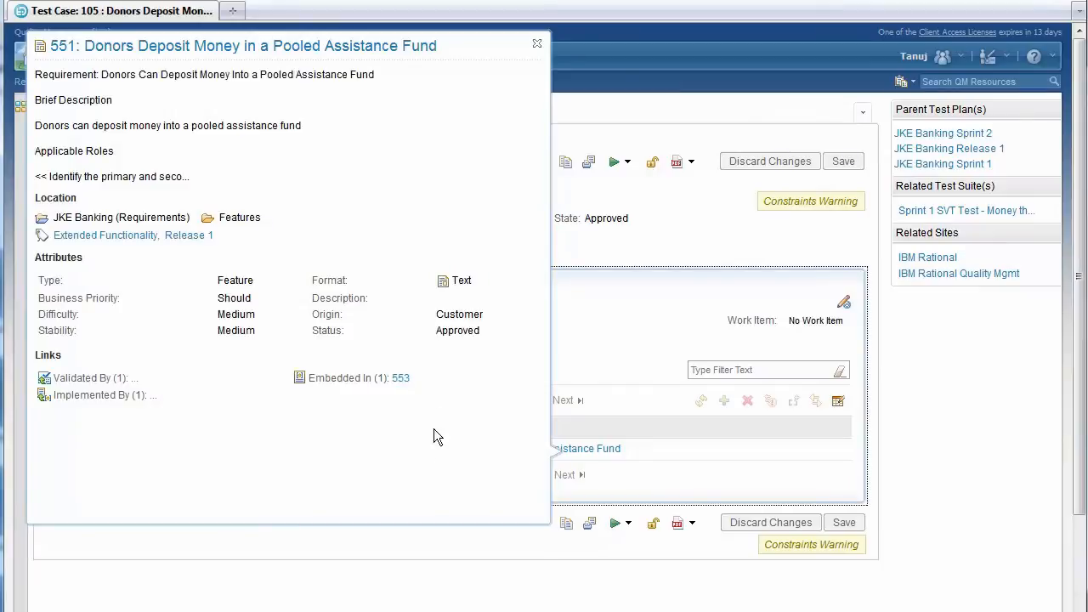
left_click(536, 43)
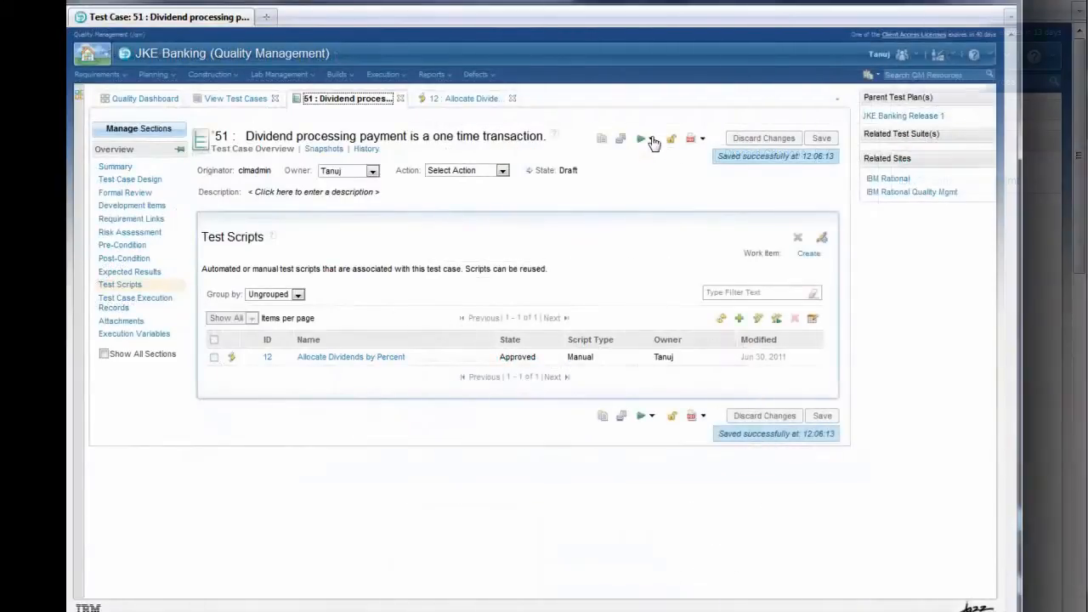
Run test case 51 and file a Critical JKE/BRM defect noting 'Account did not select'
left_click(650, 138)
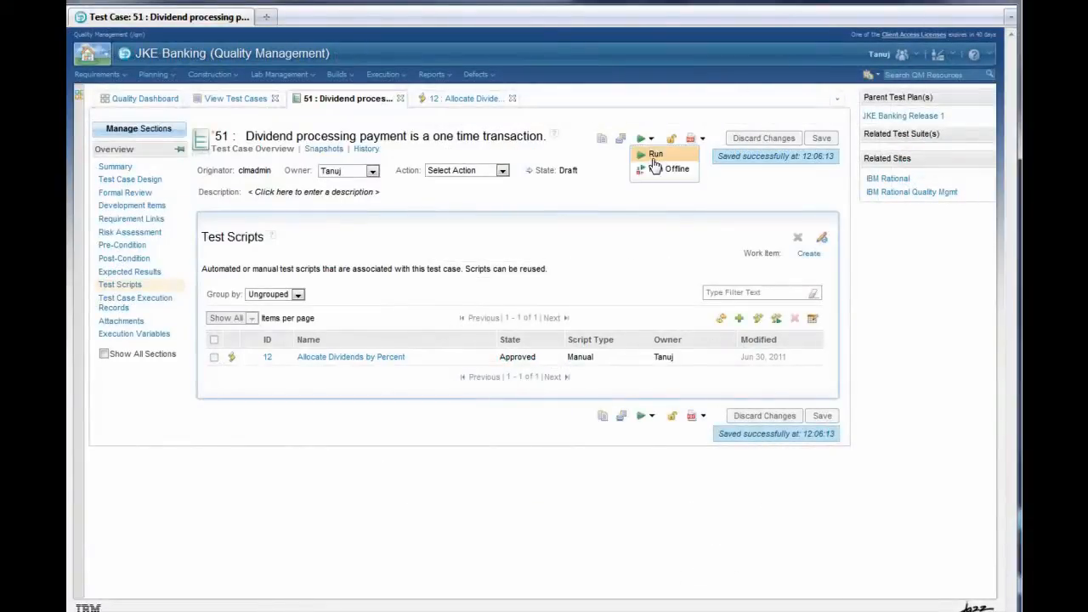
left_click(656, 153)
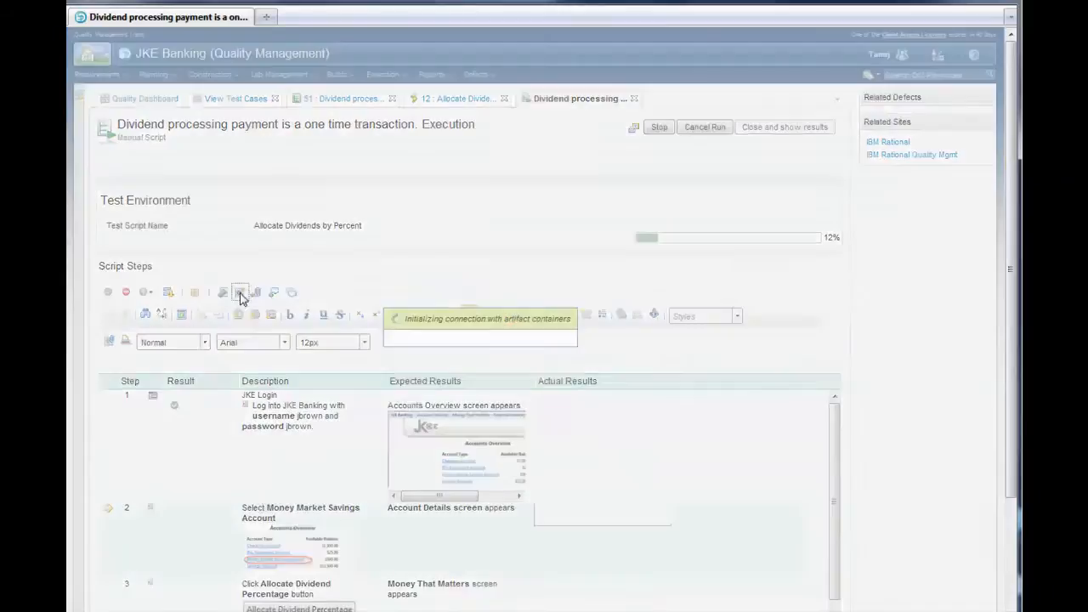
left_click(241, 292)
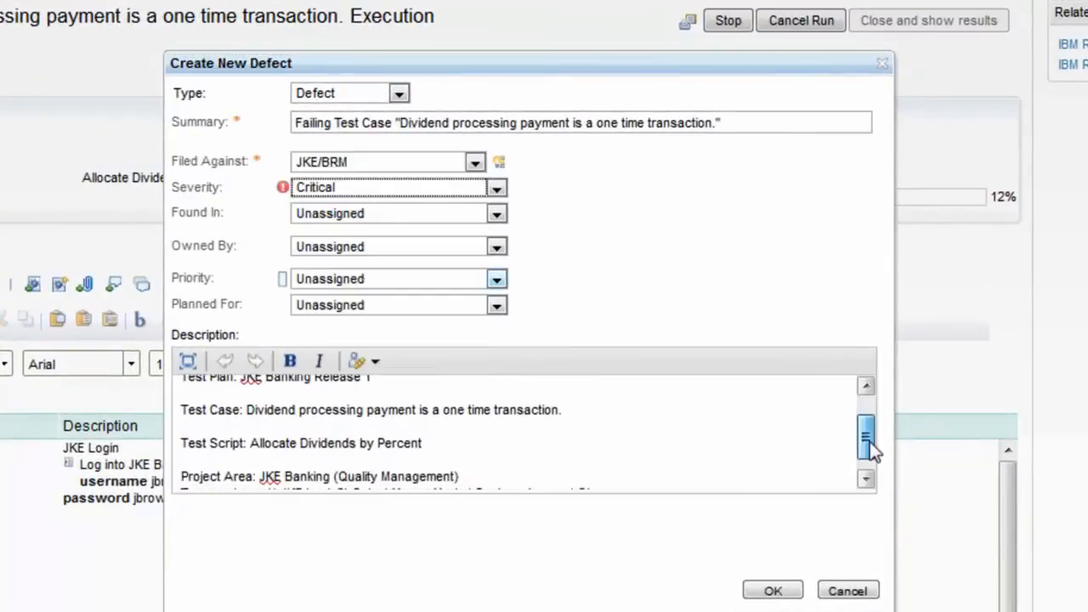
scroll("down", 3)
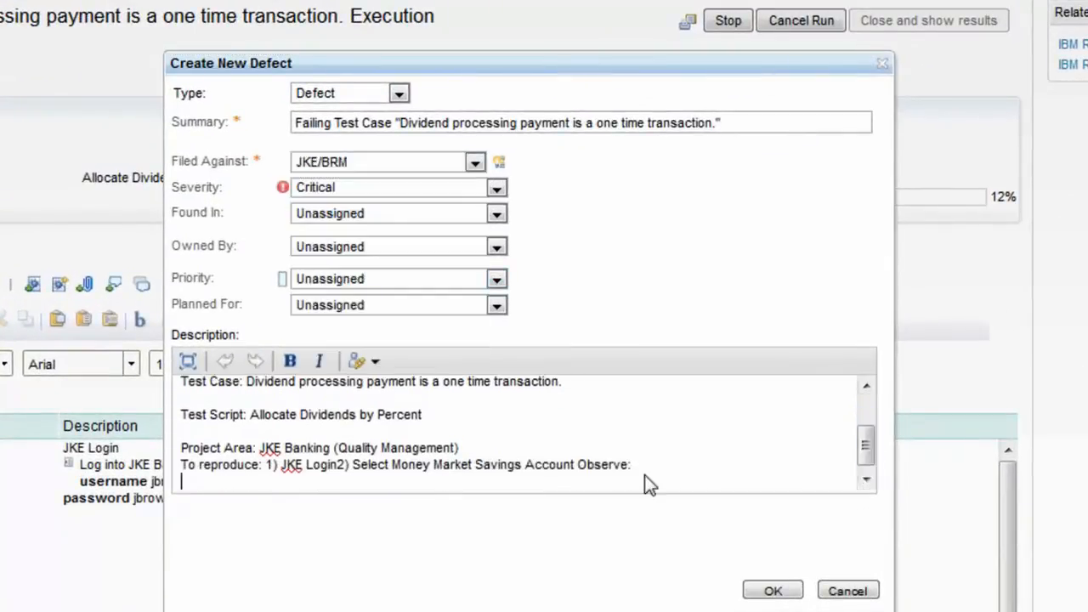
type("Account did not s")
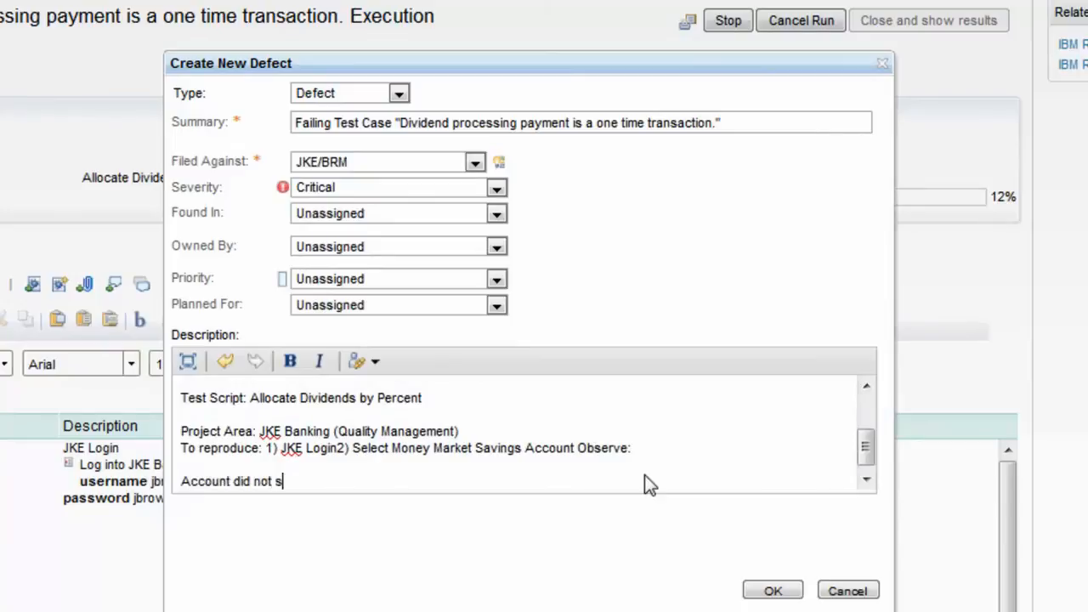
type("elect")
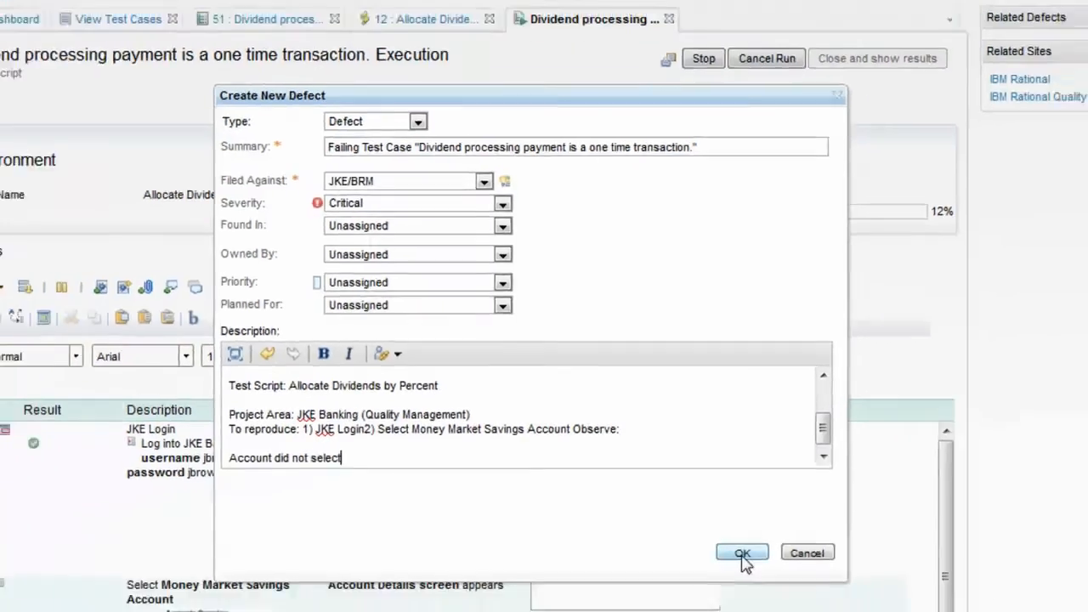
left_click(741, 553)
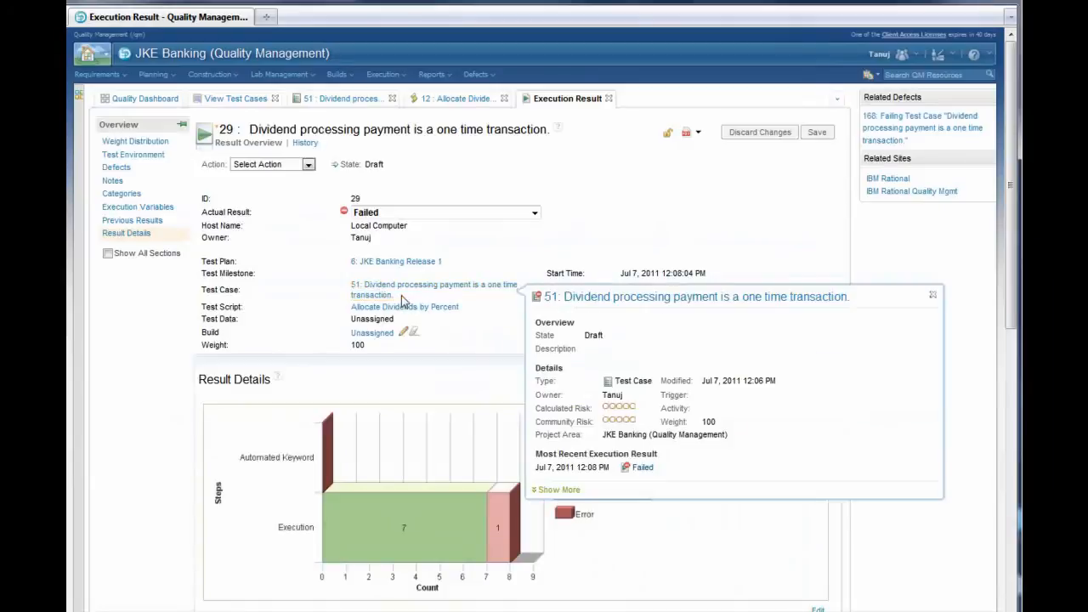
mouse_move(404, 307)
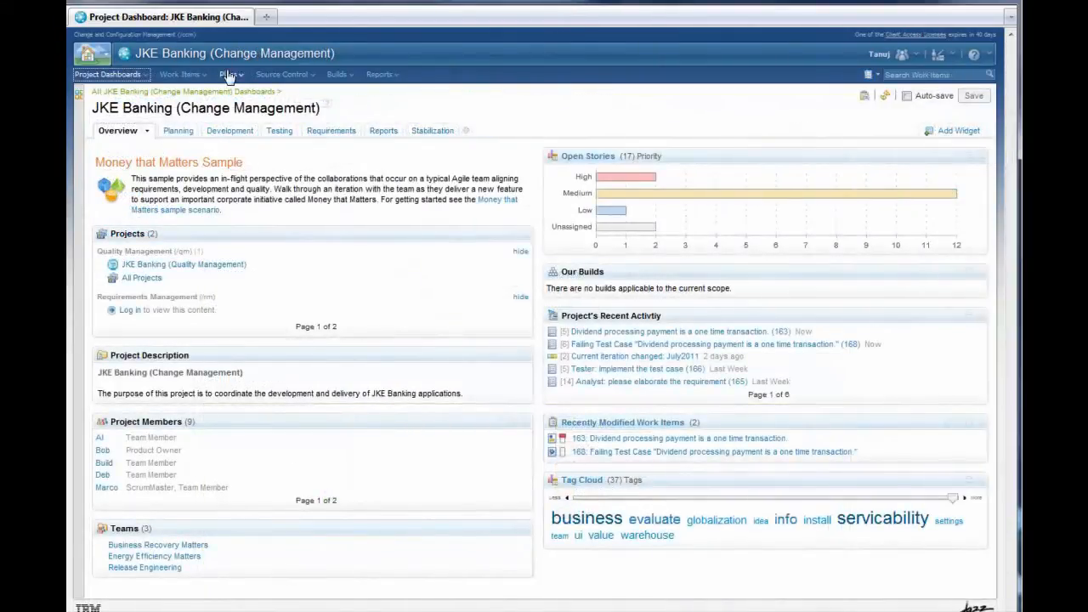
left_click(229, 74)
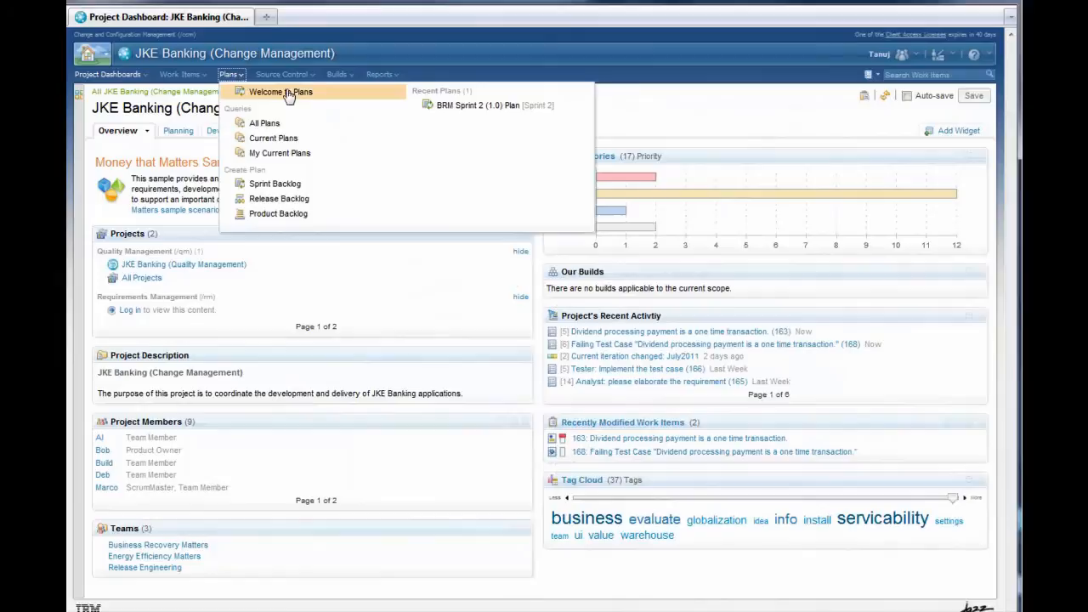
left_click(478, 105)
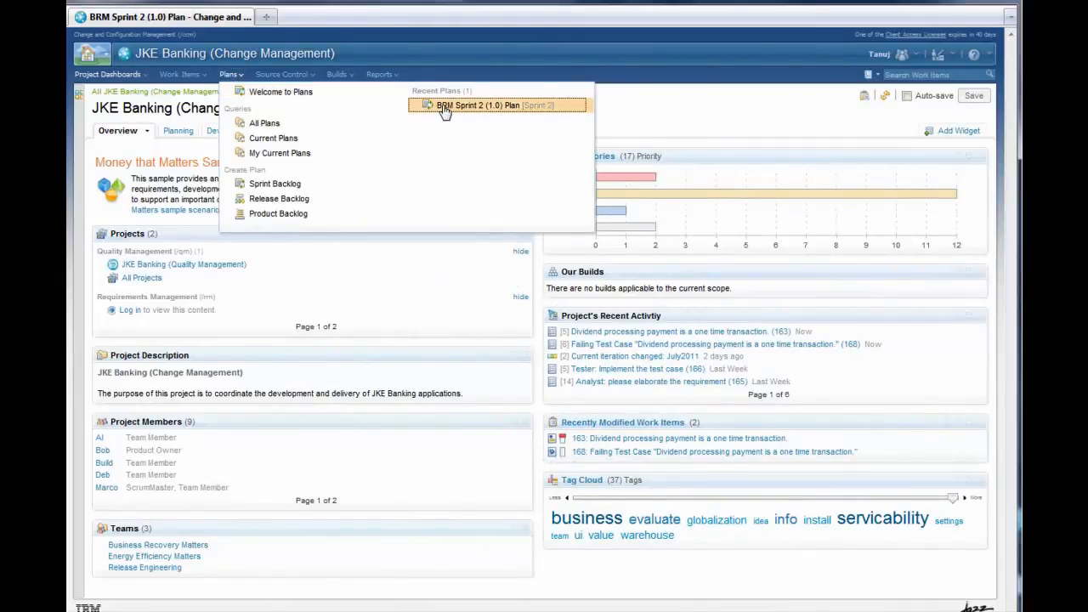
left_click(481, 105)
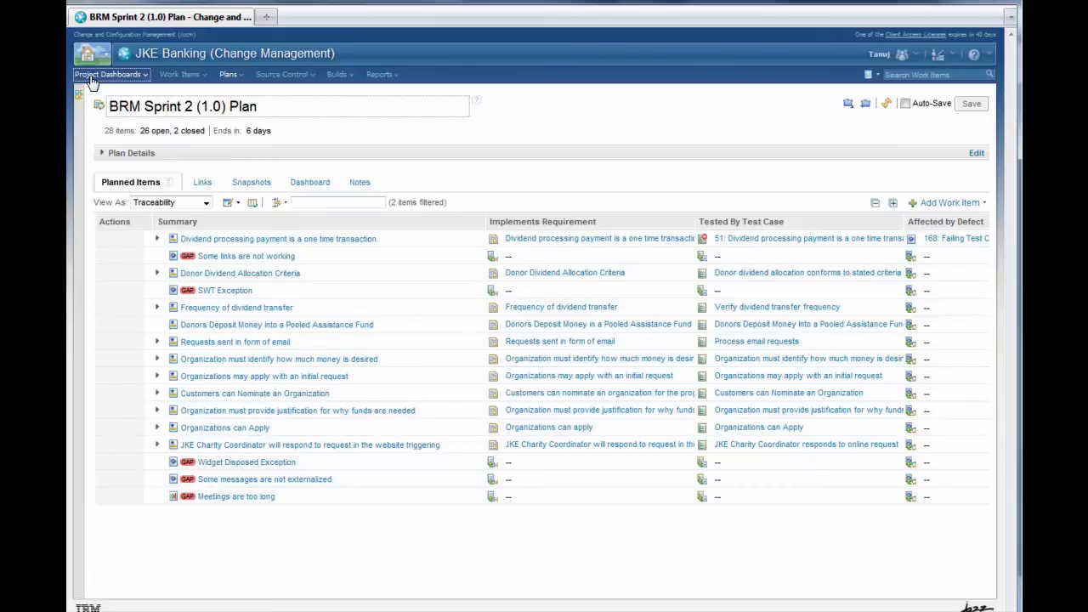
left_click(108, 74)
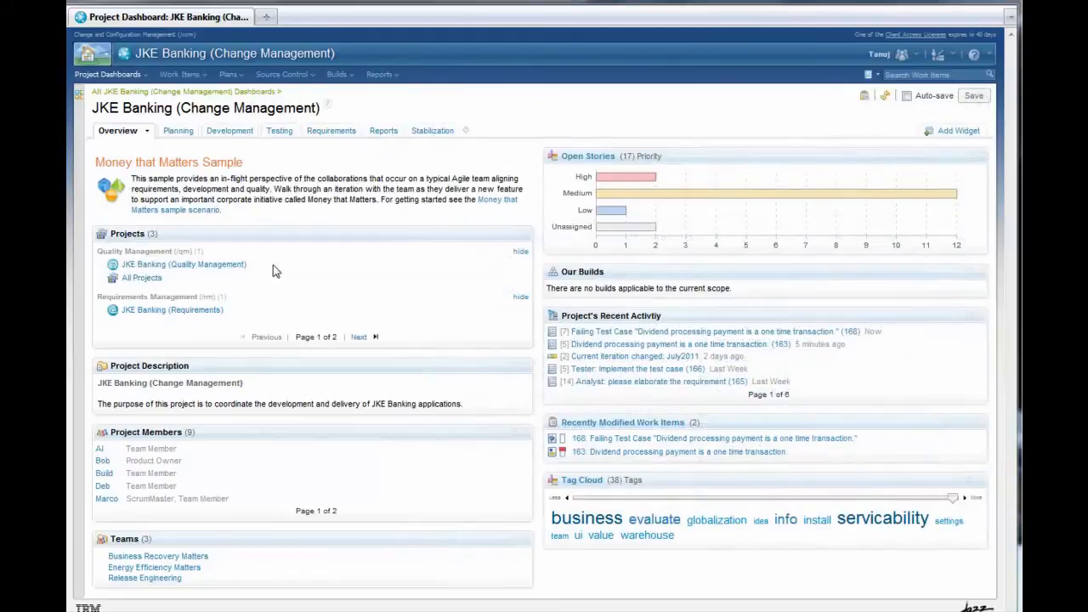
Review the Testing dashboard widgets, including the three defects affecting tests such as 168
left_click(267, 130)
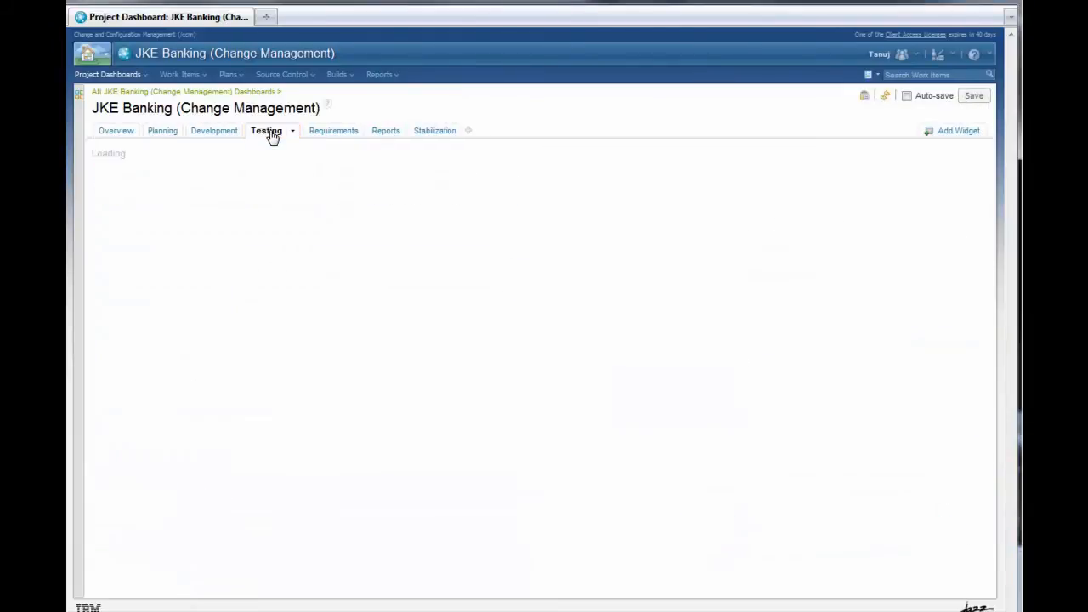
left_click(266, 130)
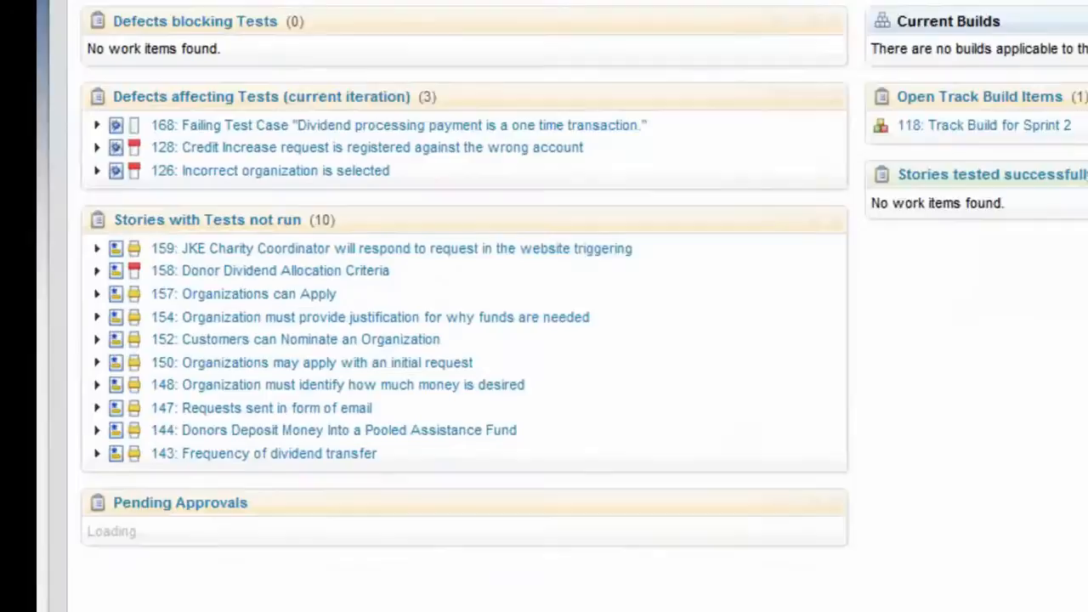
scroll("down", 3)
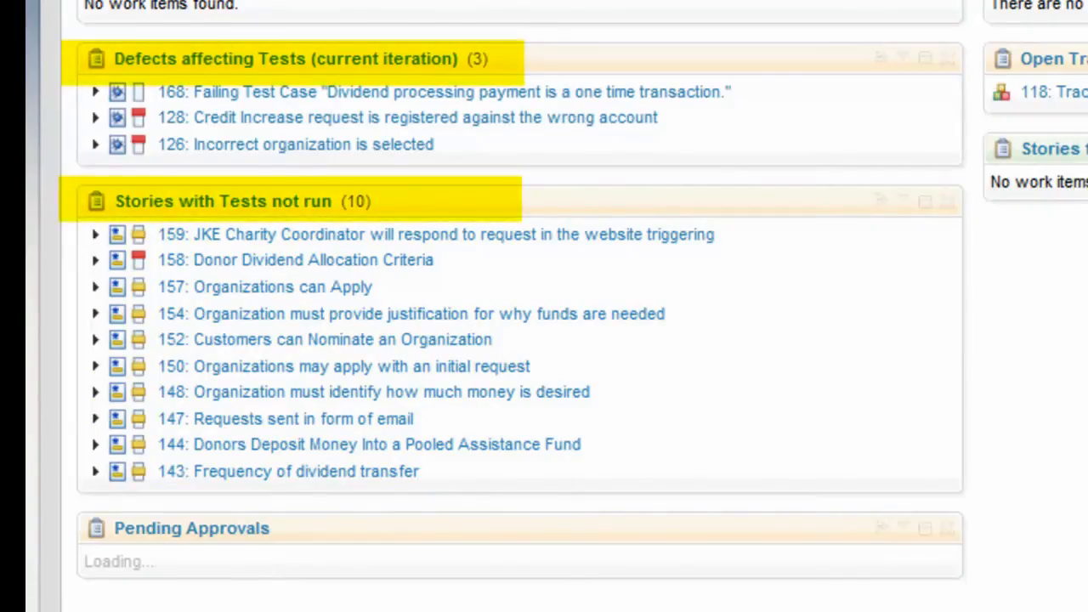
scroll("up", 3)
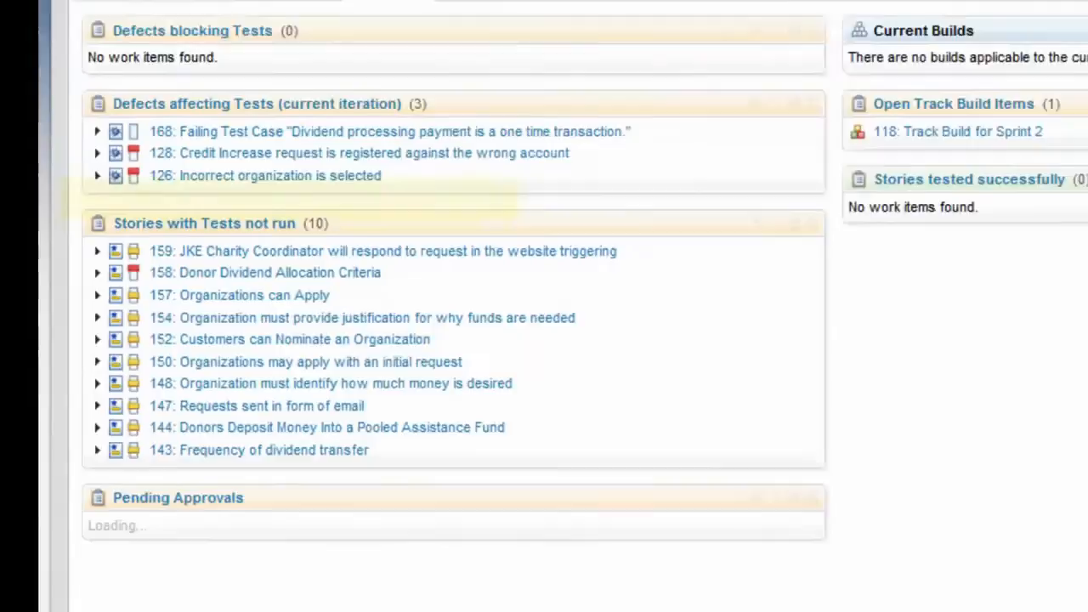
left_click(181, 74)
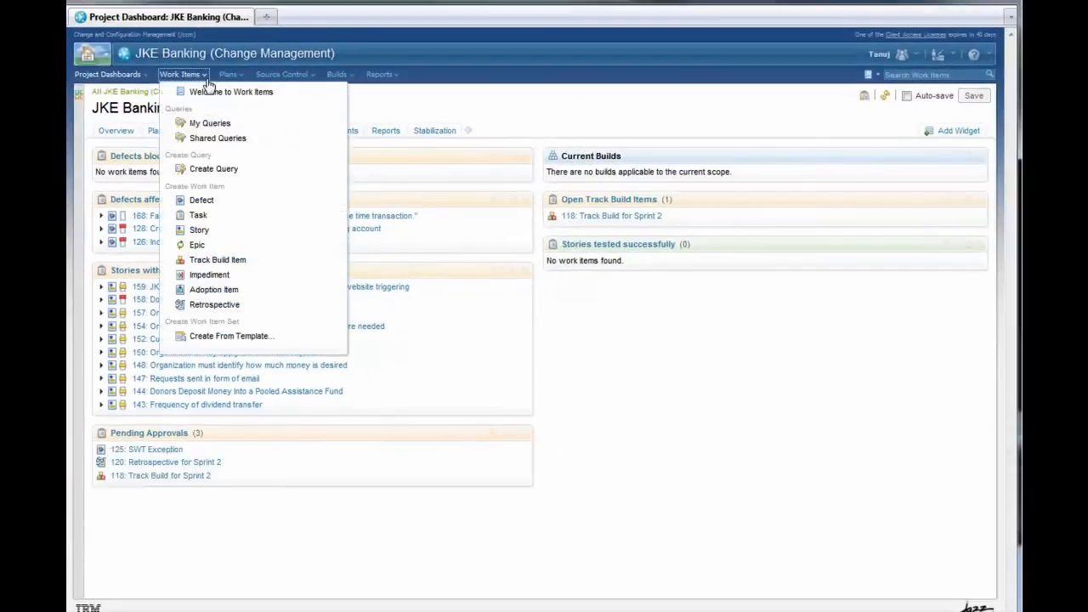
left_click(218, 138)
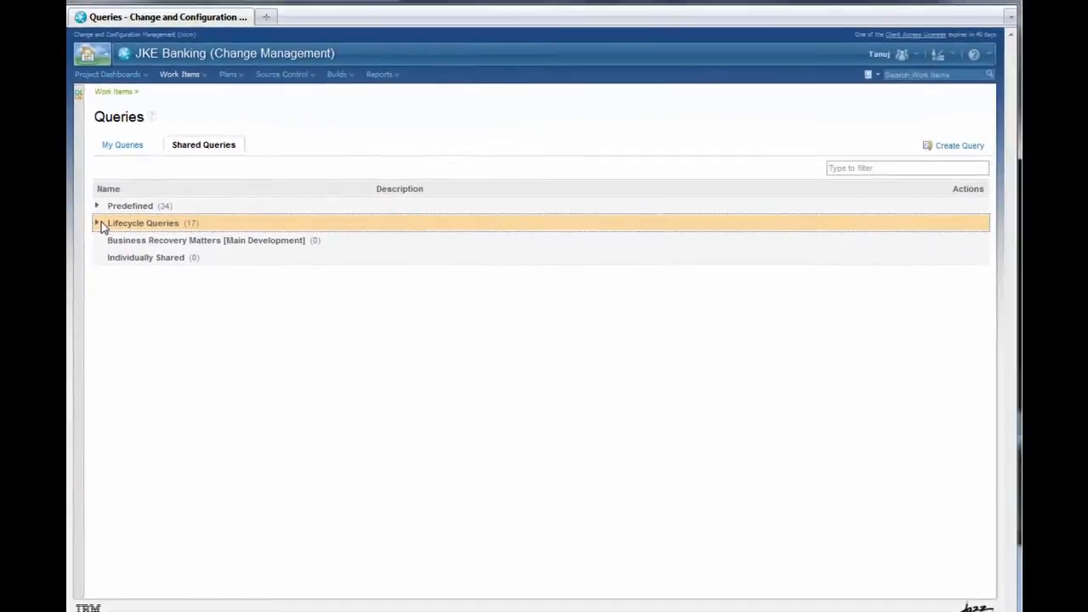
left_click(97, 223)
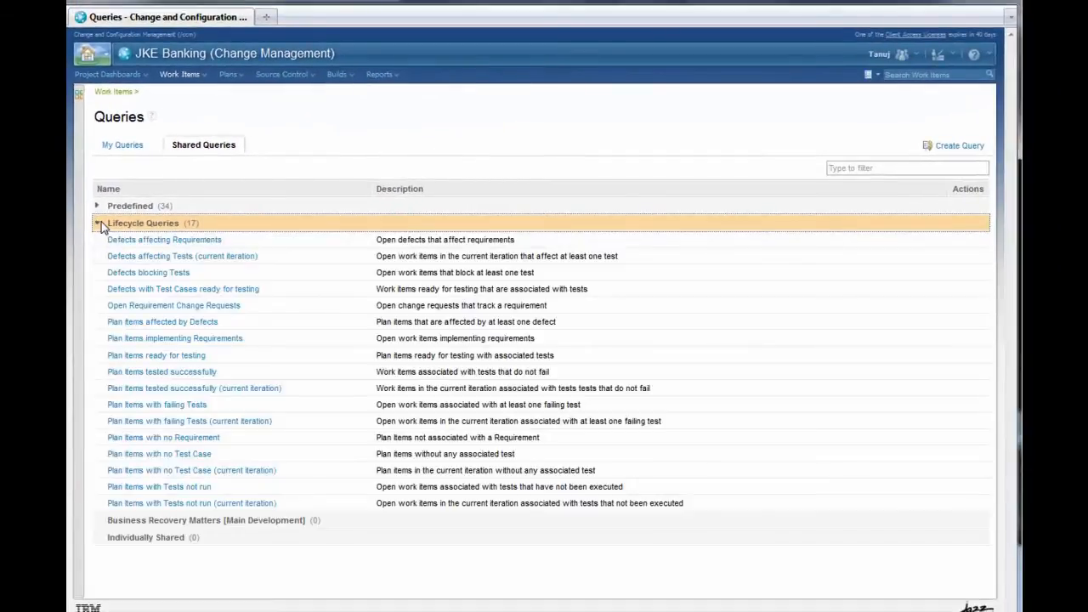
mouse_move(164, 239)
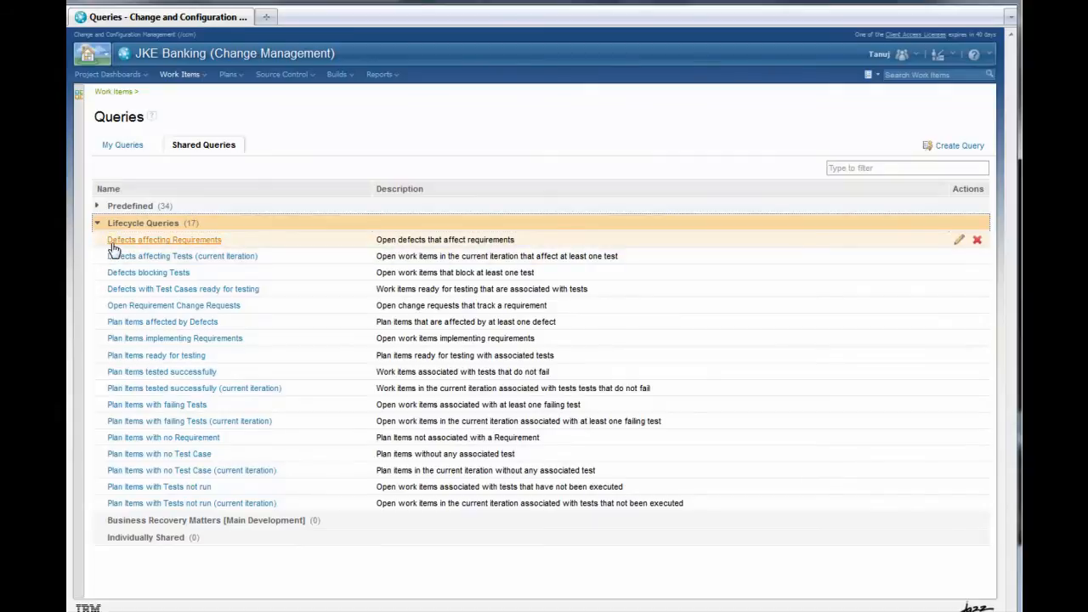
mouse_move(114, 247)
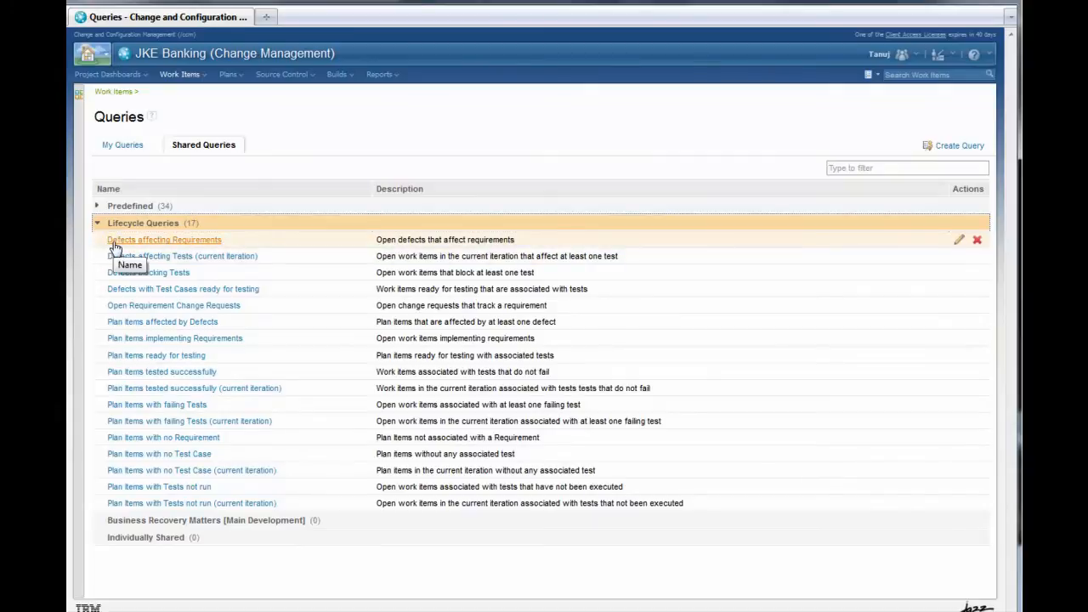
left_click(163, 239)
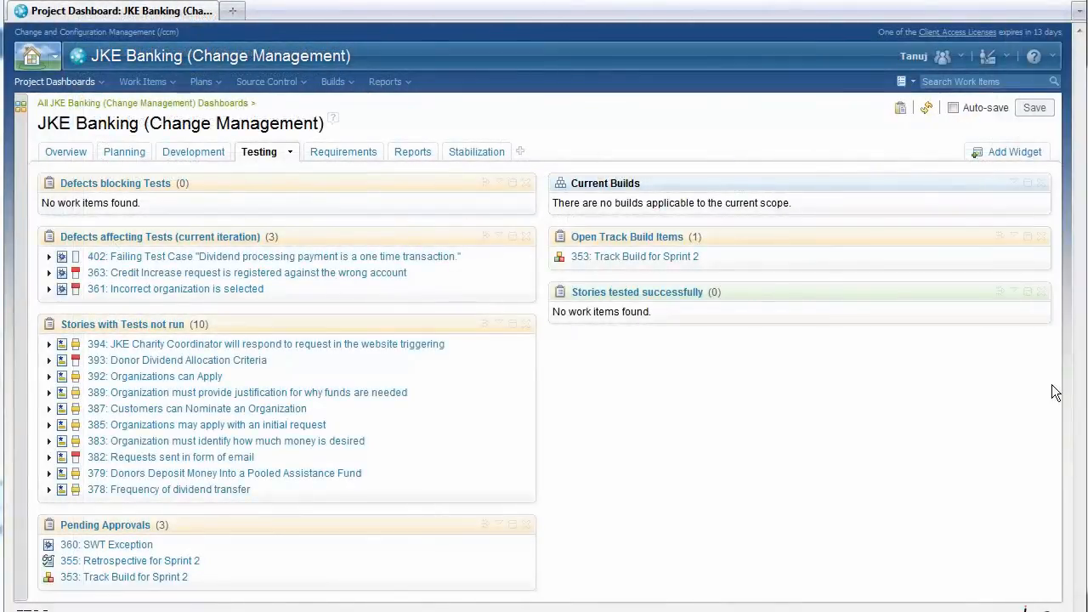
Add a Work Items widget showing the Defects affecting Requirements query
left_click(1006, 151)
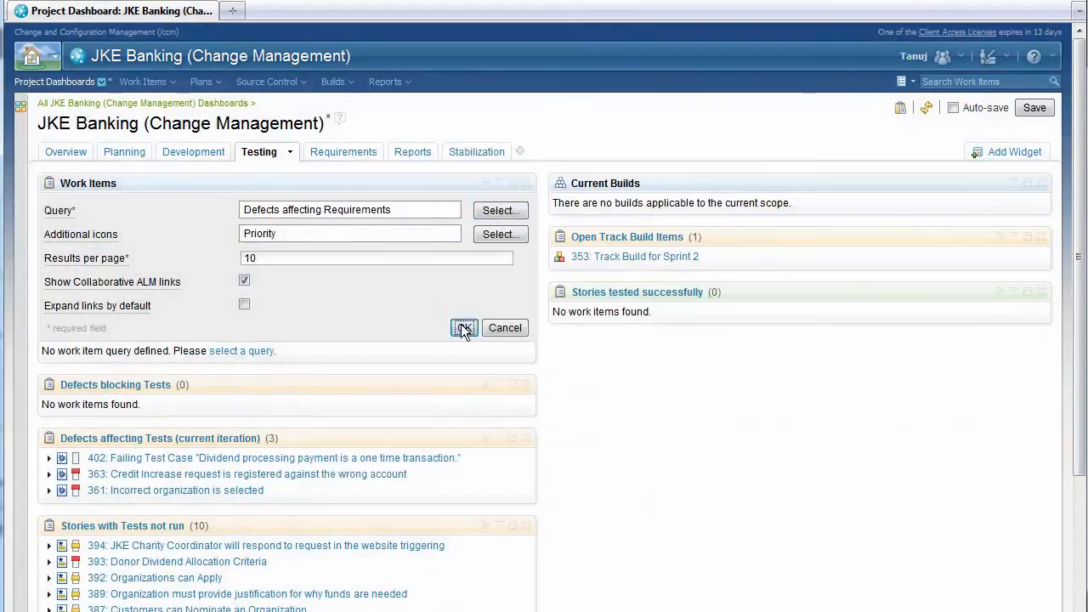
left_click(464, 329)
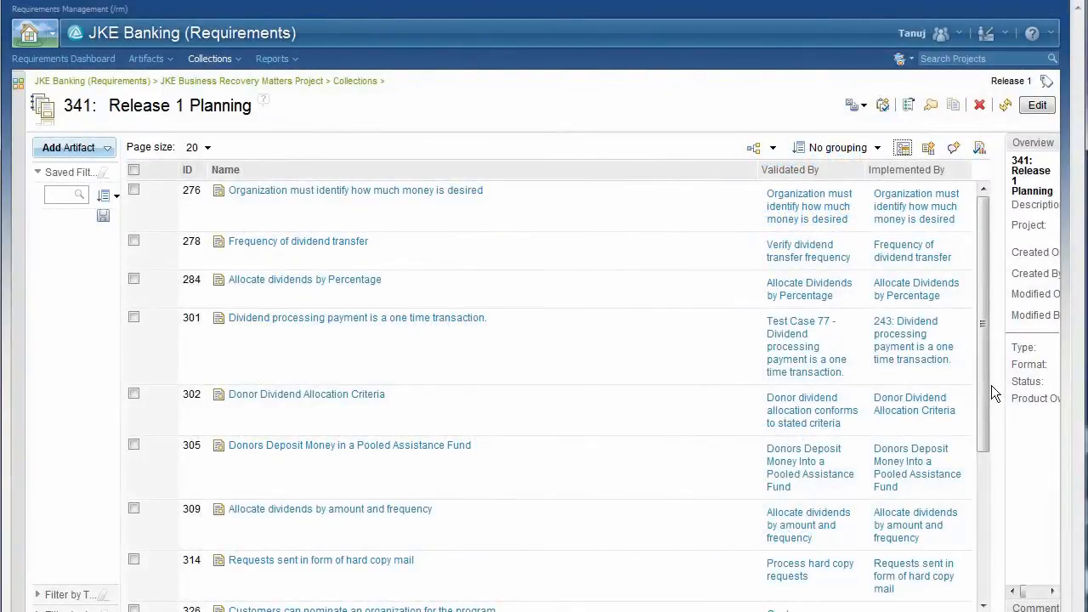
Open test case 51's requirement links and preview requirement 179, Dividend processing payment
scroll("down", 3)
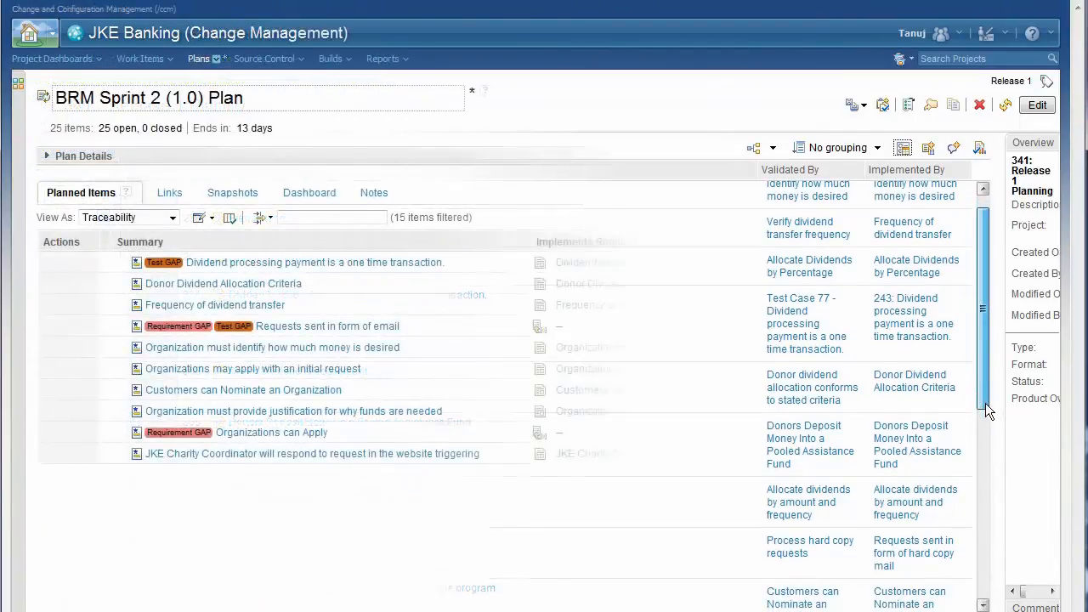
left_click(1036, 105)
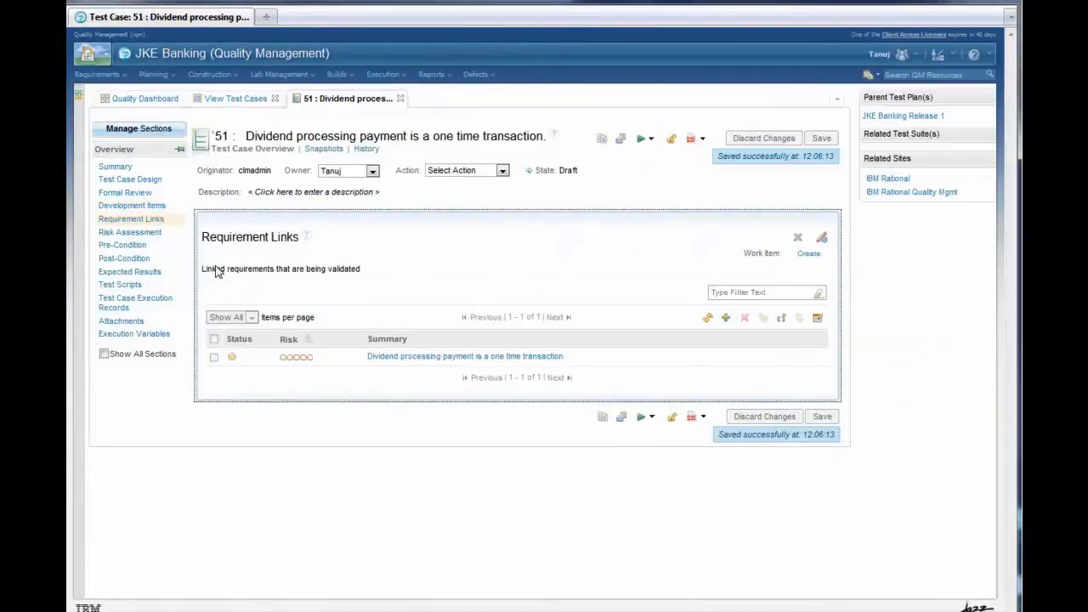
left_click(465, 357)
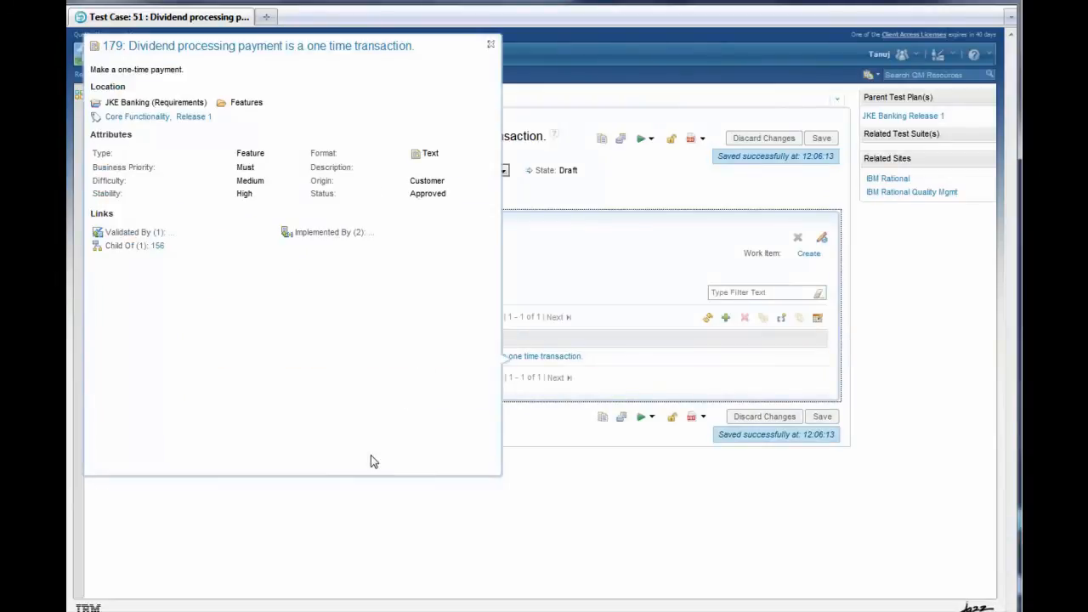